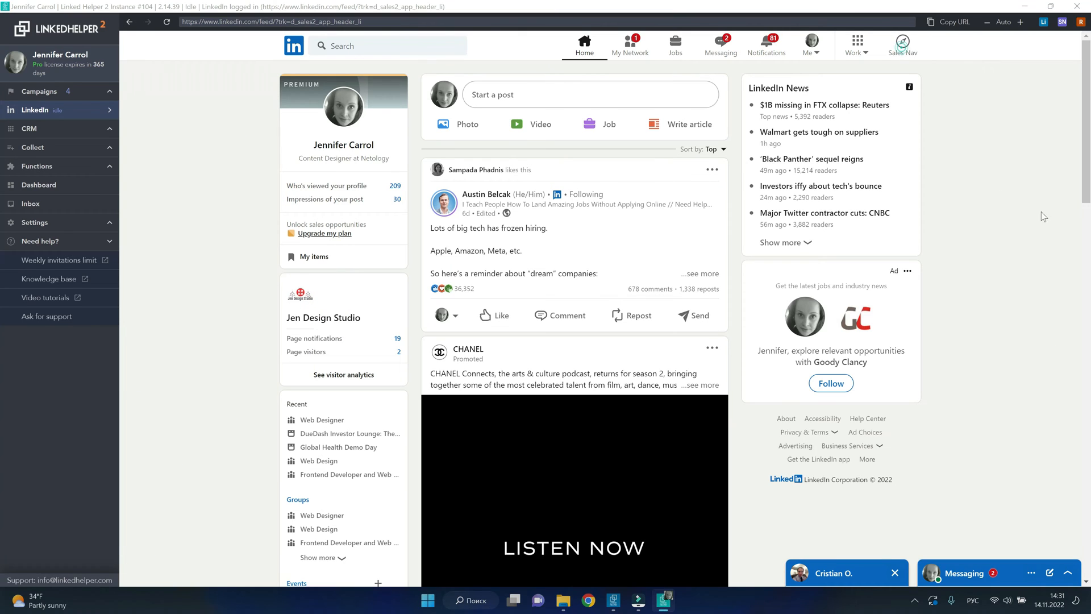
Step: Leave the LinkedIn feed for the Sales Navigator home page via the Sales Nav icon
{"action": "left_click", "coordinate": [902, 42]}
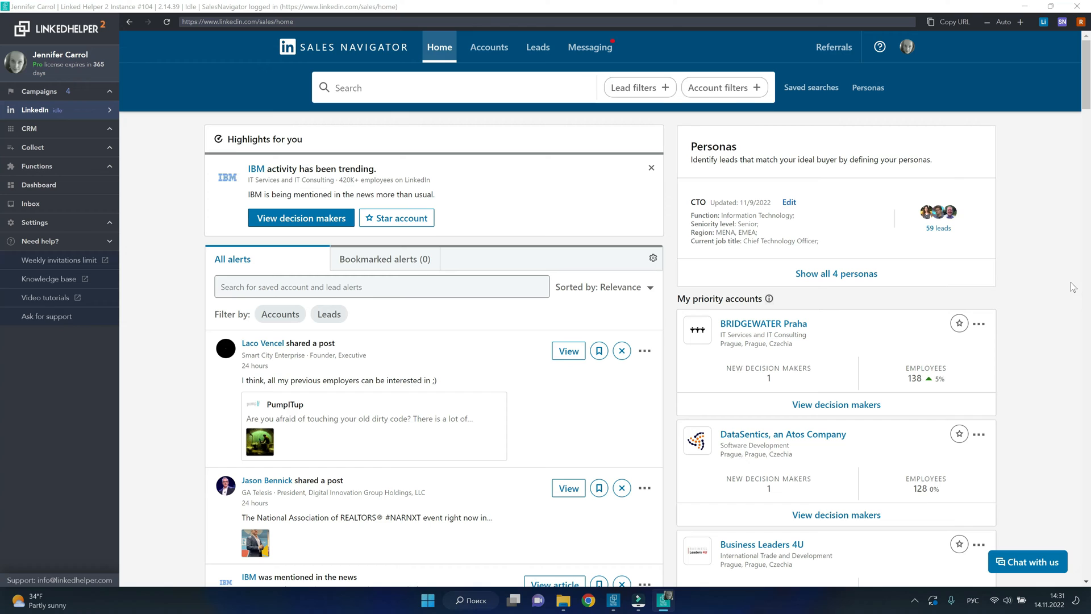
{"action": "mouse_move", "coordinate": [678, 87]}
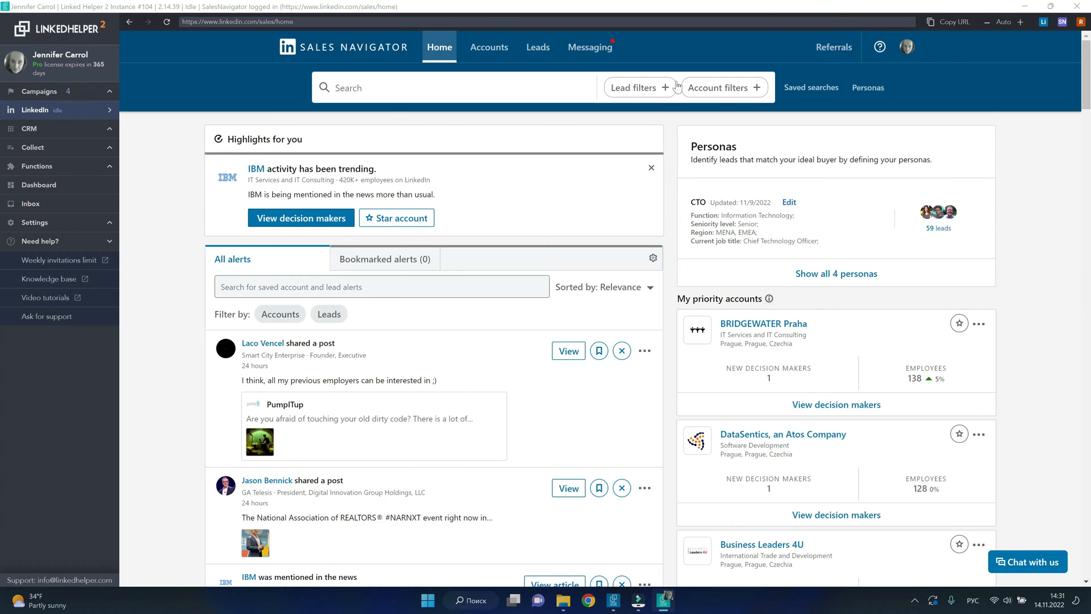
Step: Open Lead filters and look through the Company type, Seniority level and Groups sections
{"action": "left_click", "coordinate": [634, 87]}
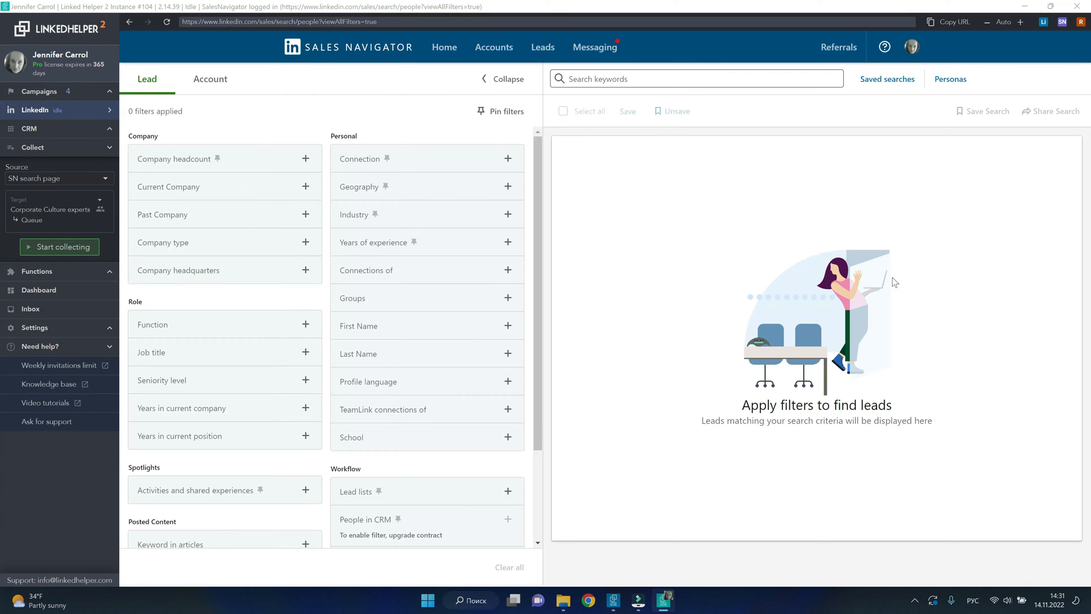
{"action": "mouse_move", "coordinate": [303, 256]}
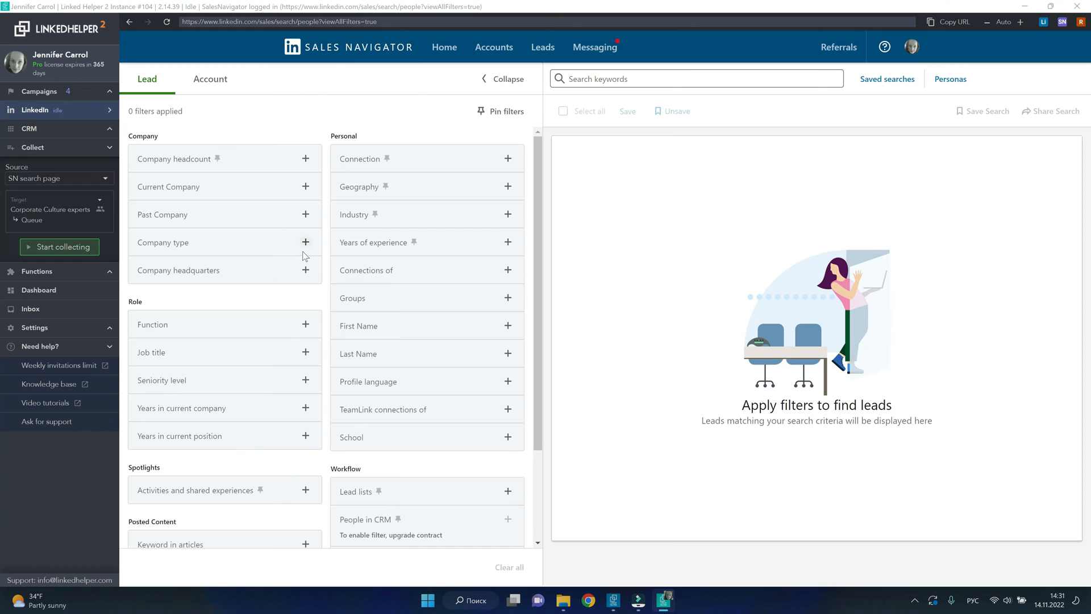
{"action": "left_click", "coordinate": [305, 242]}
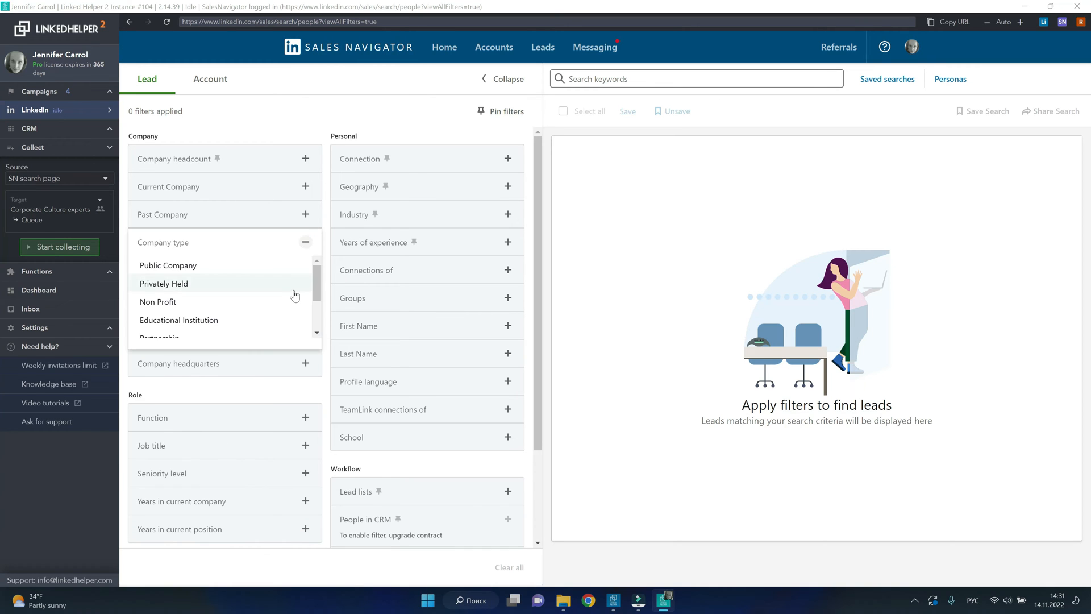
{"action": "scroll", "scroll_direction": "down", "scroll_amount": 3}
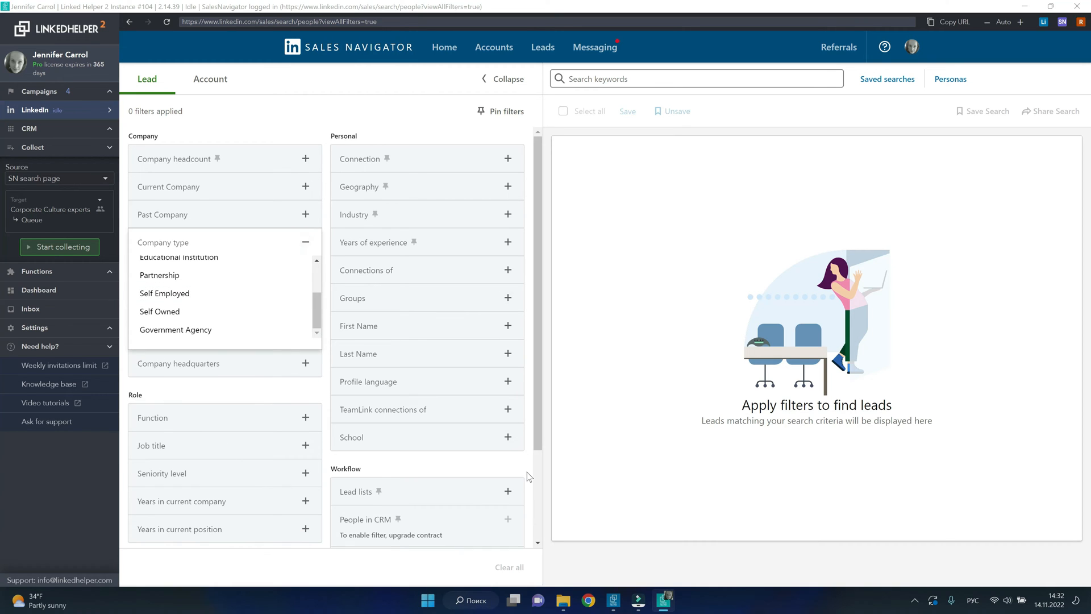
{"action": "left_click", "coordinate": [305, 242]}
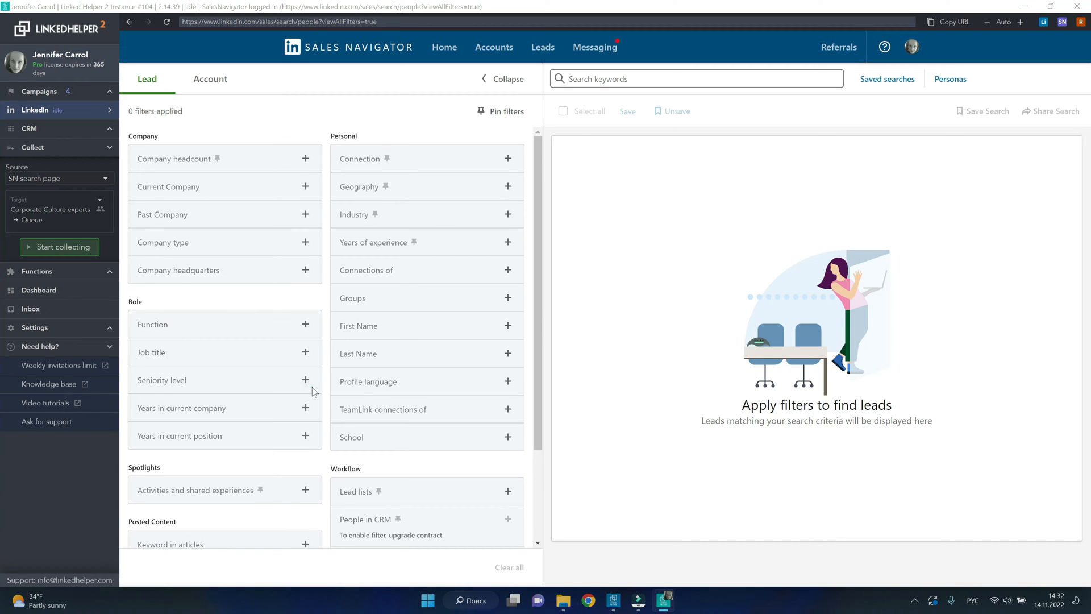
{"action": "left_click", "coordinate": [305, 380]}
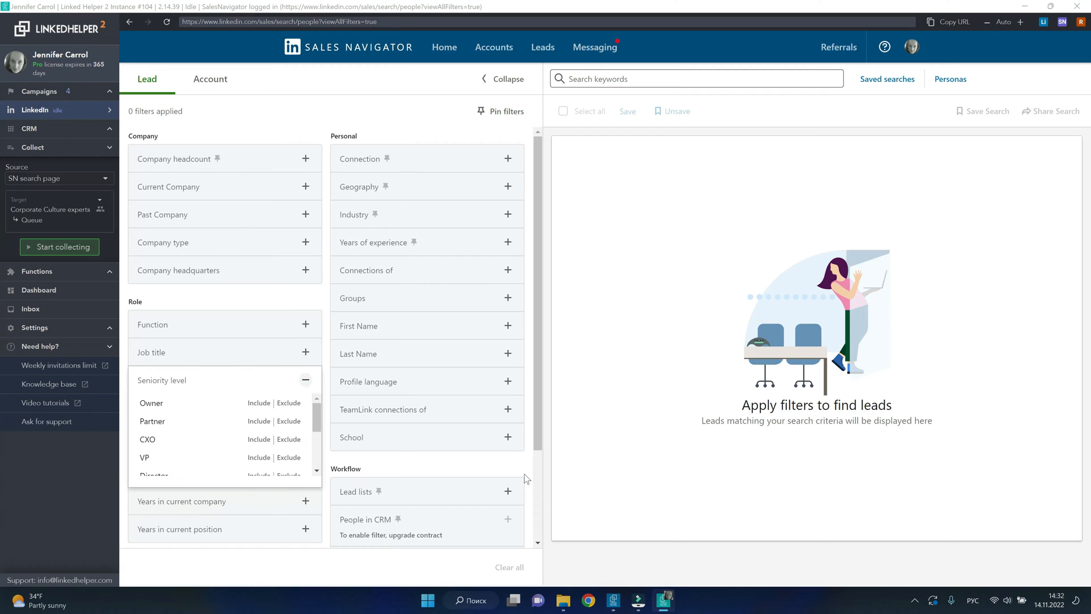
{"action": "left_click", "coordinate": [305, 380]}
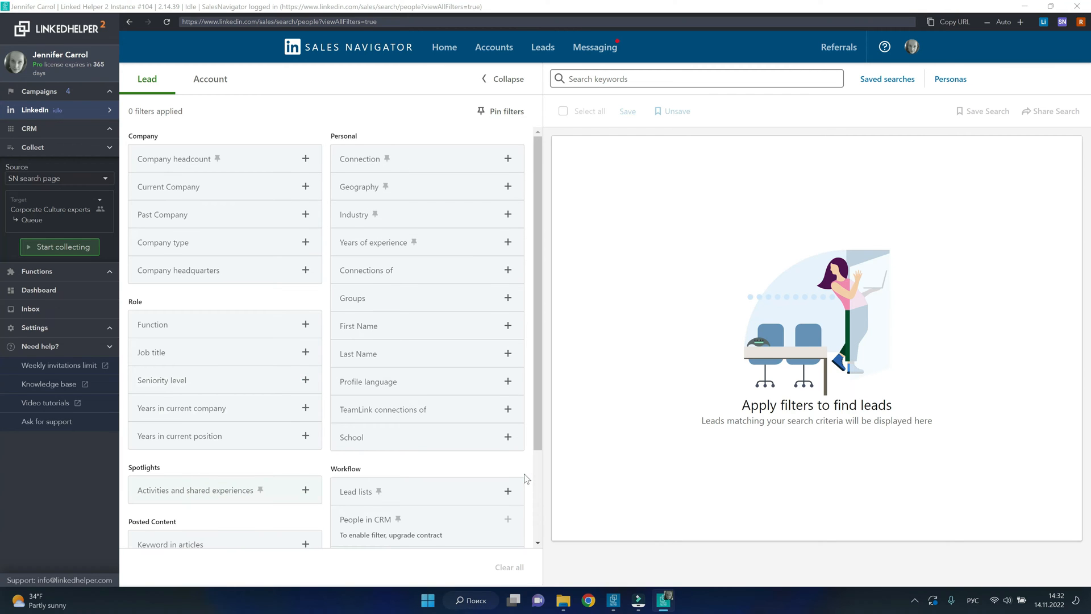
{"action": "scroll", "scroll_direction": "down", "scroll_amount": 3}
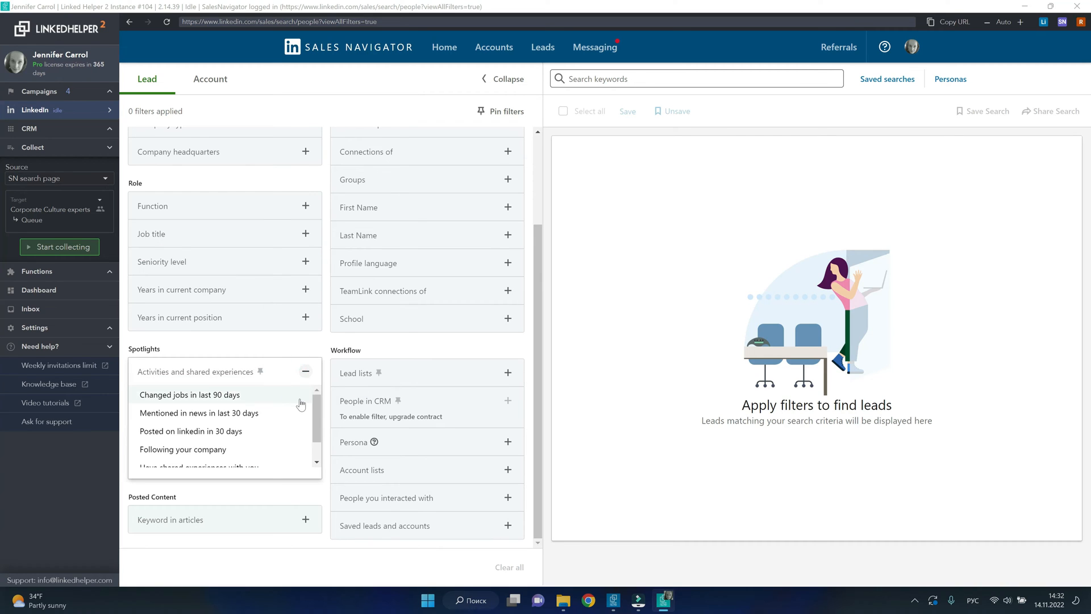
{"action": "mouse_move", "coordinate": [280, 416]}
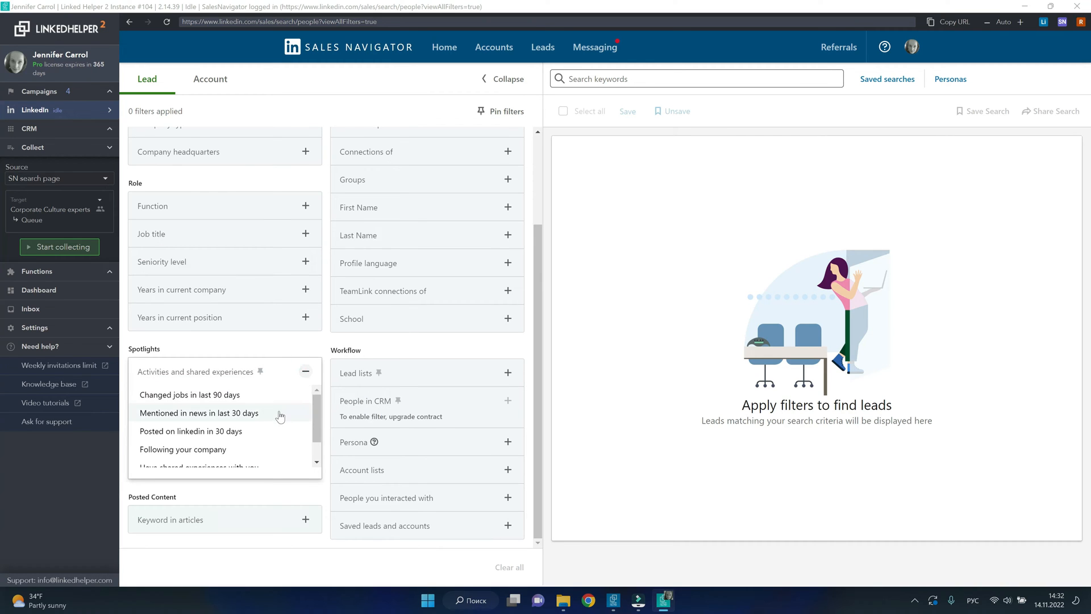
{"action": "mouse_move", "coordinate": [268, 434]}
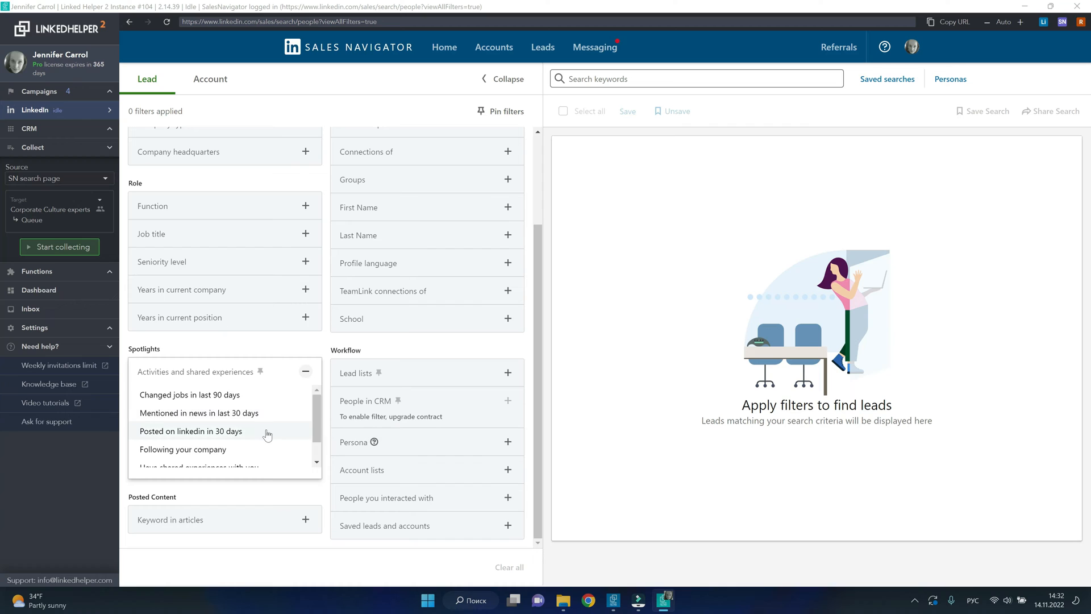
{"action": "mouse_move", "coordinate": [520, 187]}
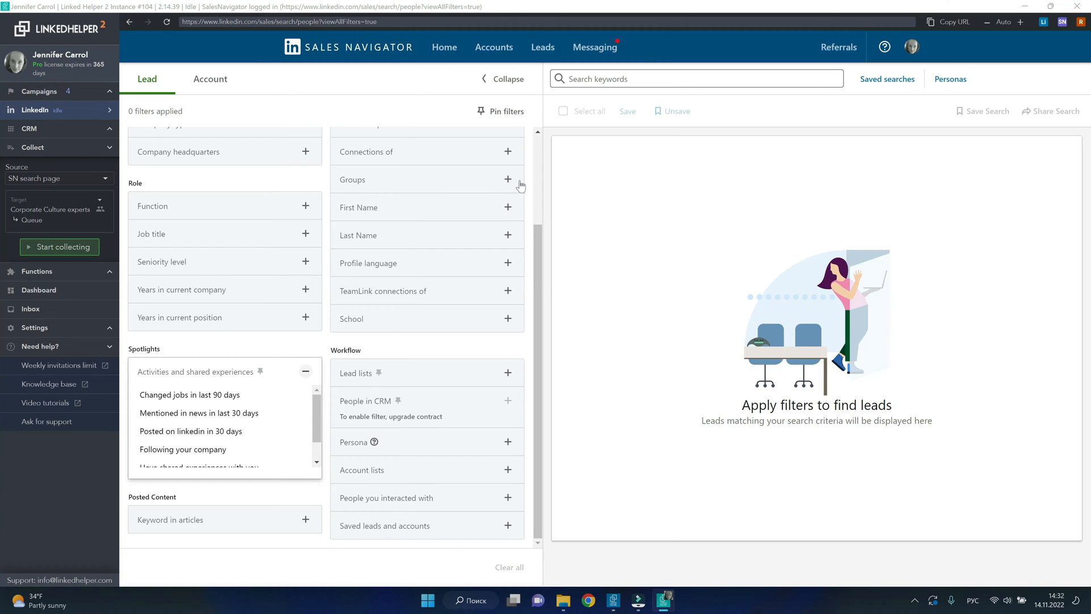
{"action": "left_click", "coordinate": [508, 179]}
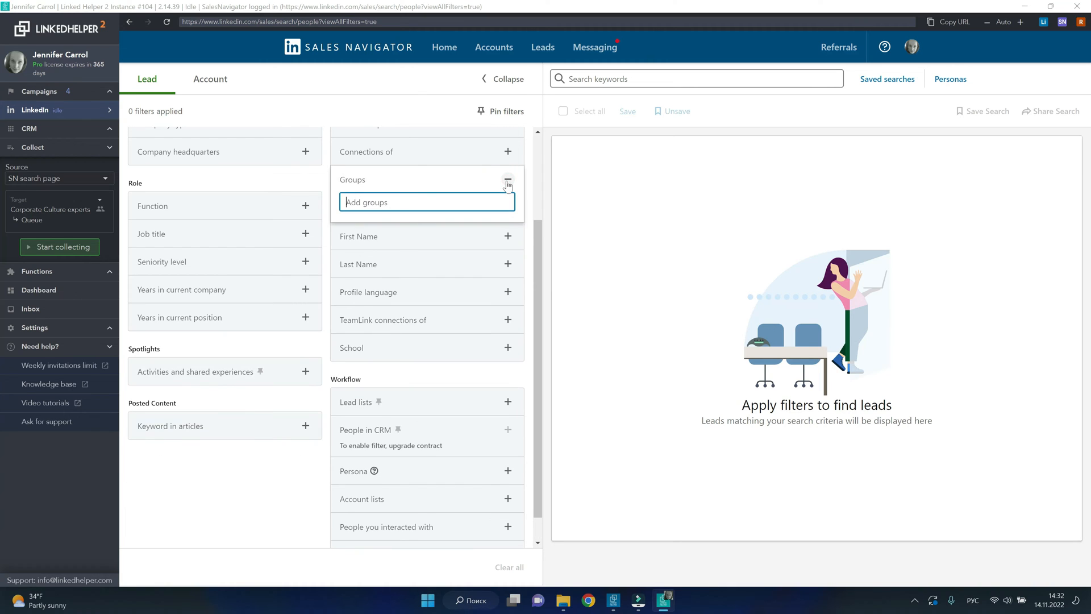
{"action": "left_click", "coordinate": [507, 180]}
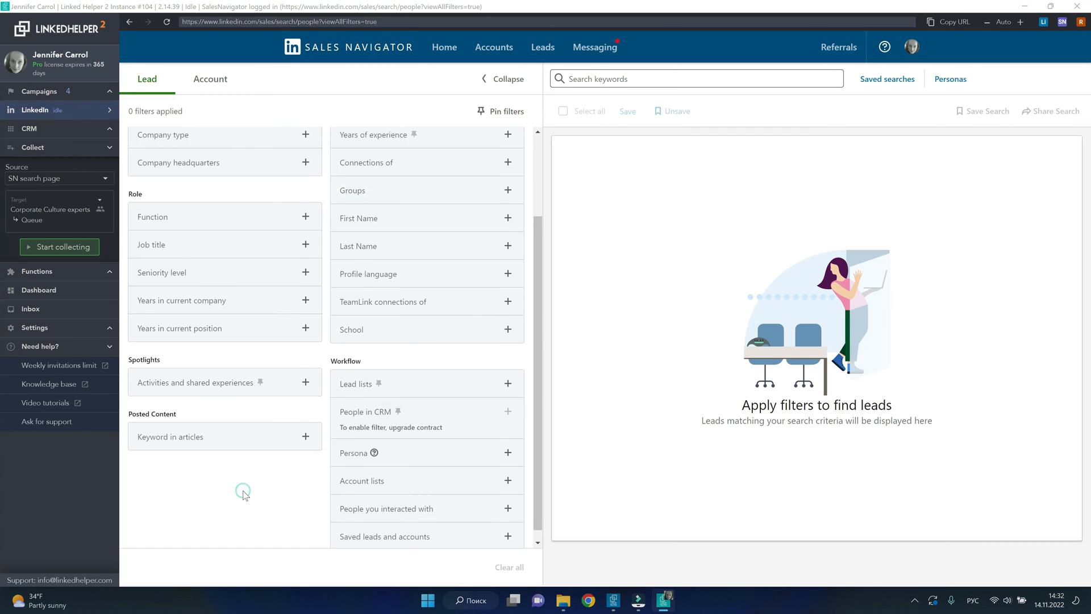
{"action": "scroll", "scroll_direction": "up", "scroll_amount": 3}
{"action": "type", "text": "Unit"}
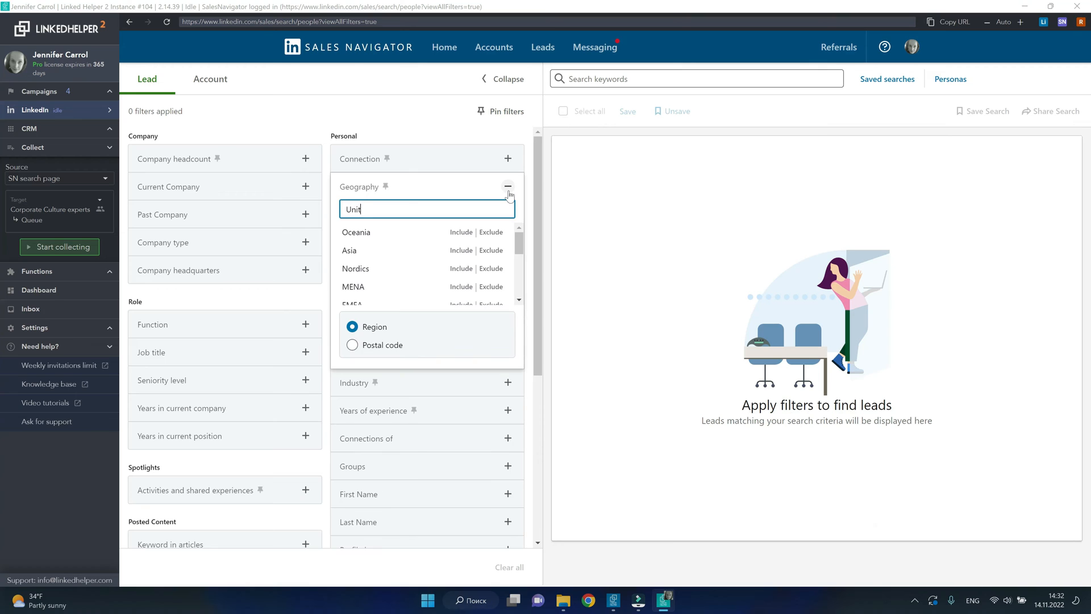
Step: Include United States and add Sequoia Capital, Cubios Inc., Lightspeed Commerce and Insight as current companies
{"action": "type", "text": "ed"}
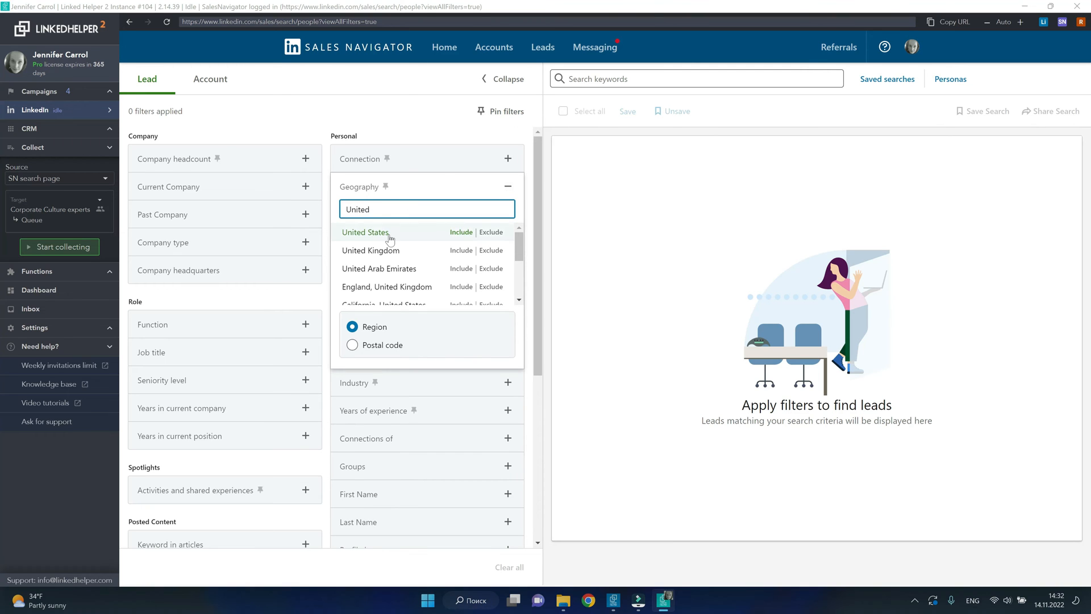
{"action": "left_click", "coordinate": [461, 232]}
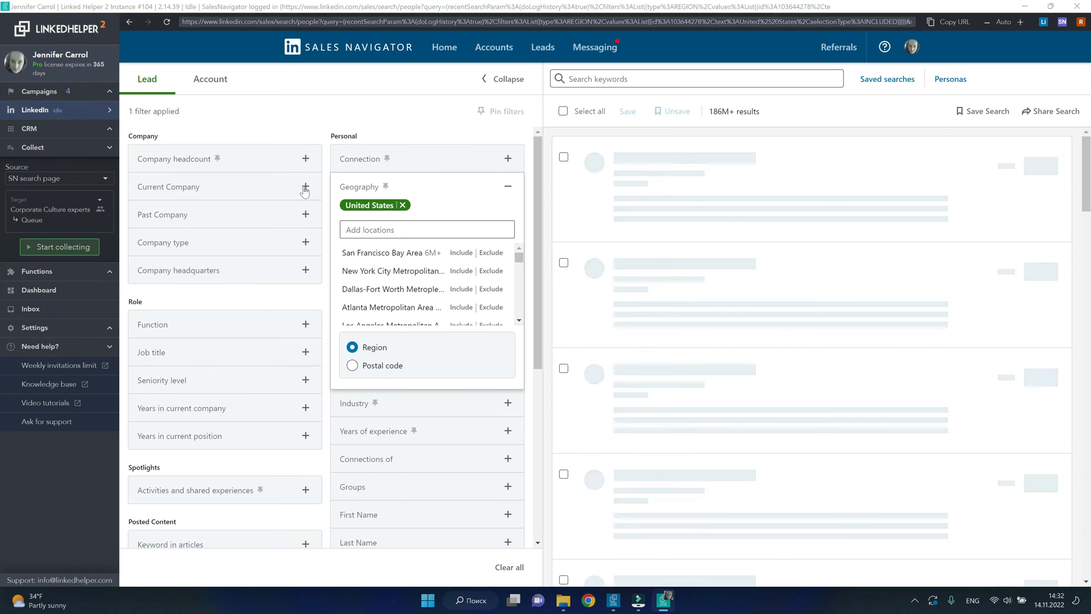
{"action": "left_click", "coordinate": [304, 188]}
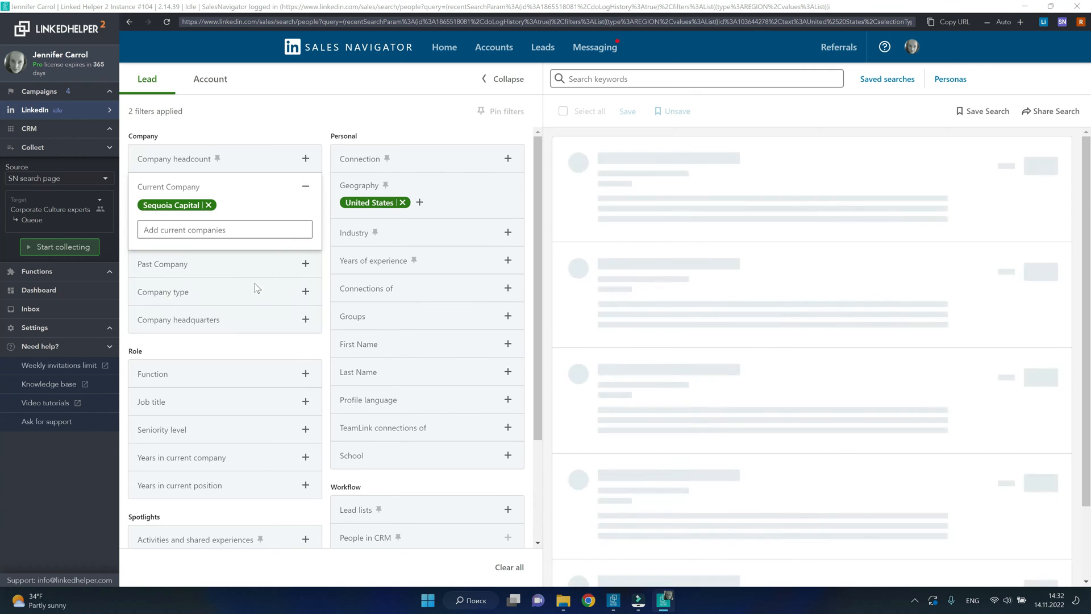
{"action": "left_click", "coordinate": [224, 230]}
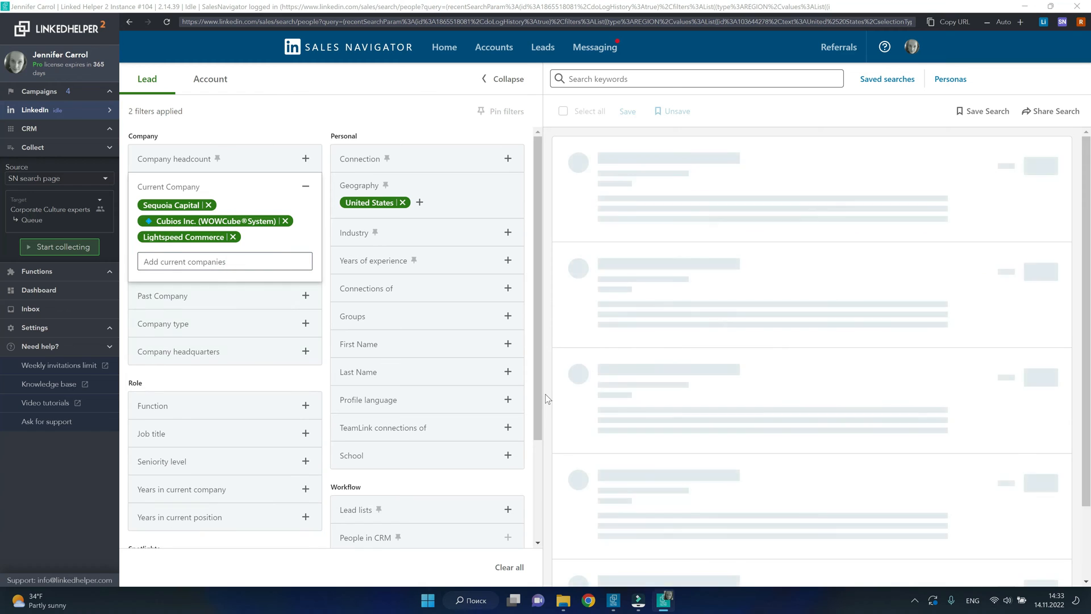
{"action": "left_click", "coordinate": [224, 261]}
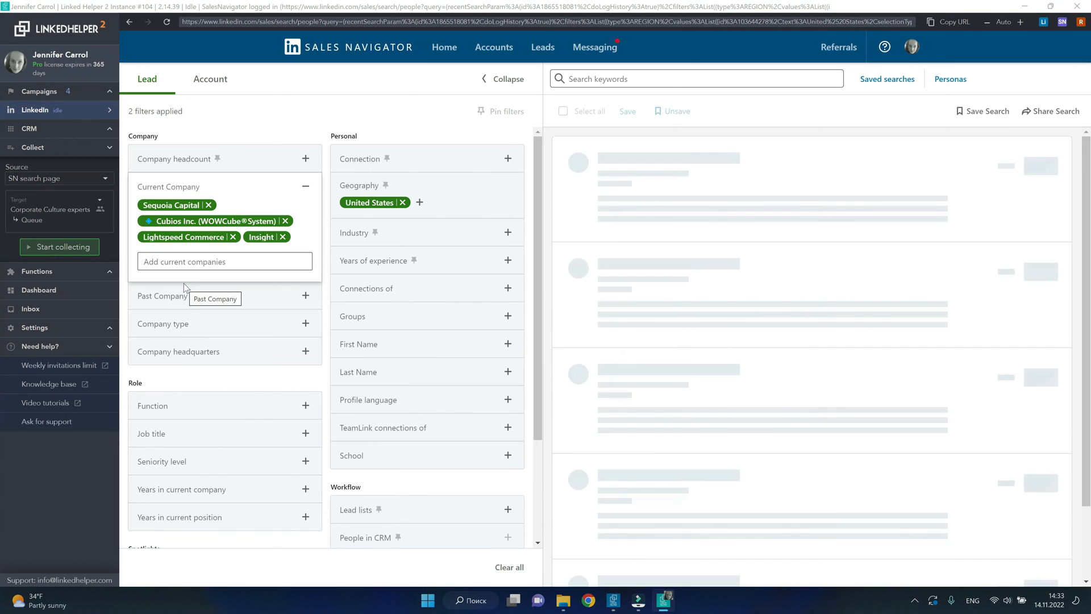
Step: Close the company picker and include Director seniority, leaving 436 leads
{"action": "left_click", "coordinate": [224, 261]}
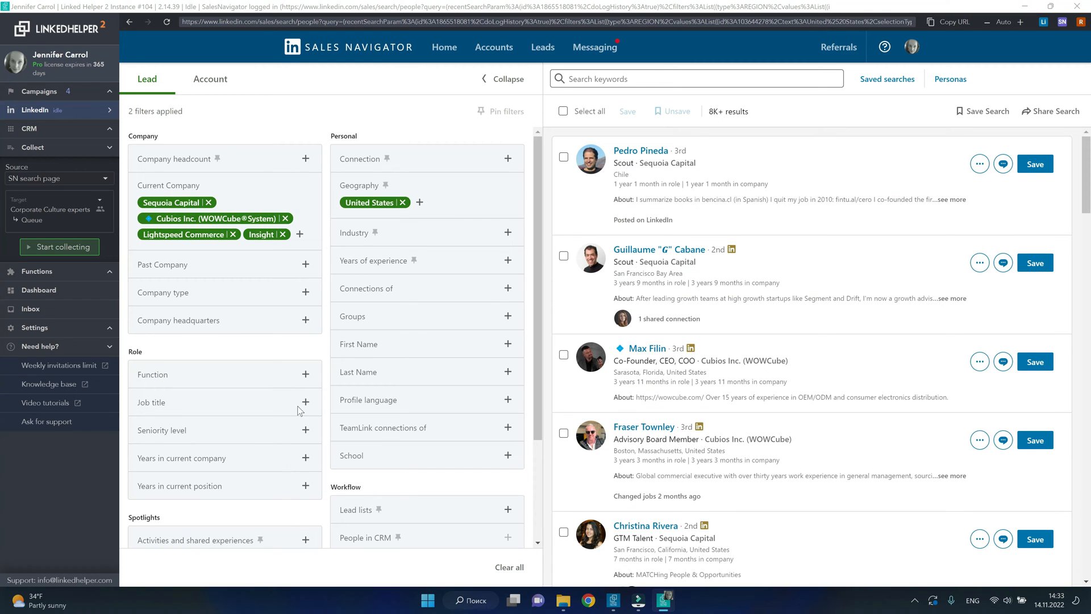
{"action": "left_click", "coordinate": [305, 430]}
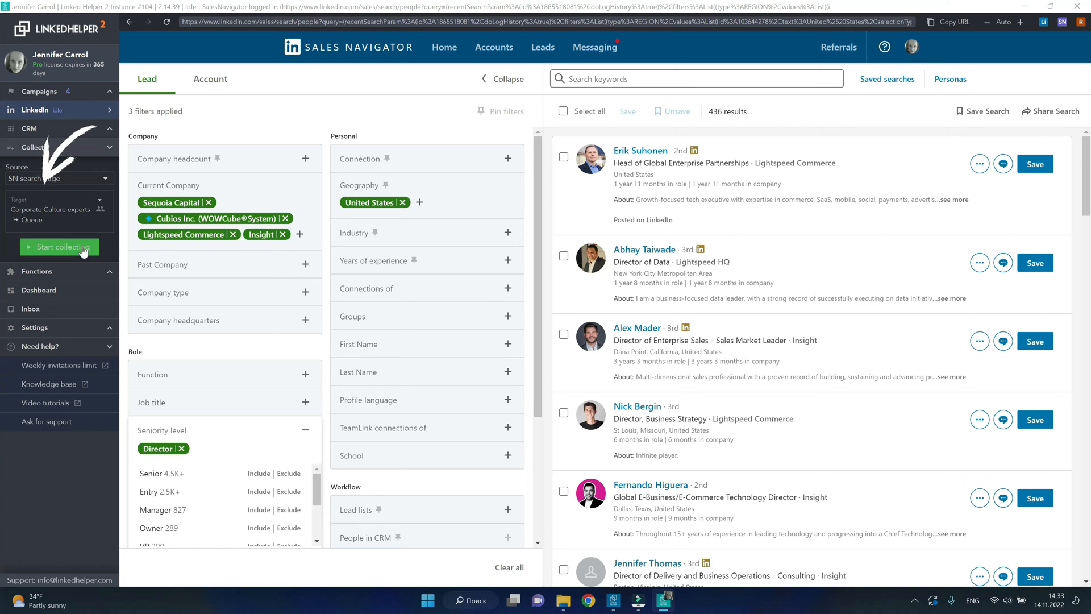
{"action": "mouse_move", "coordinate": [65, 224]}
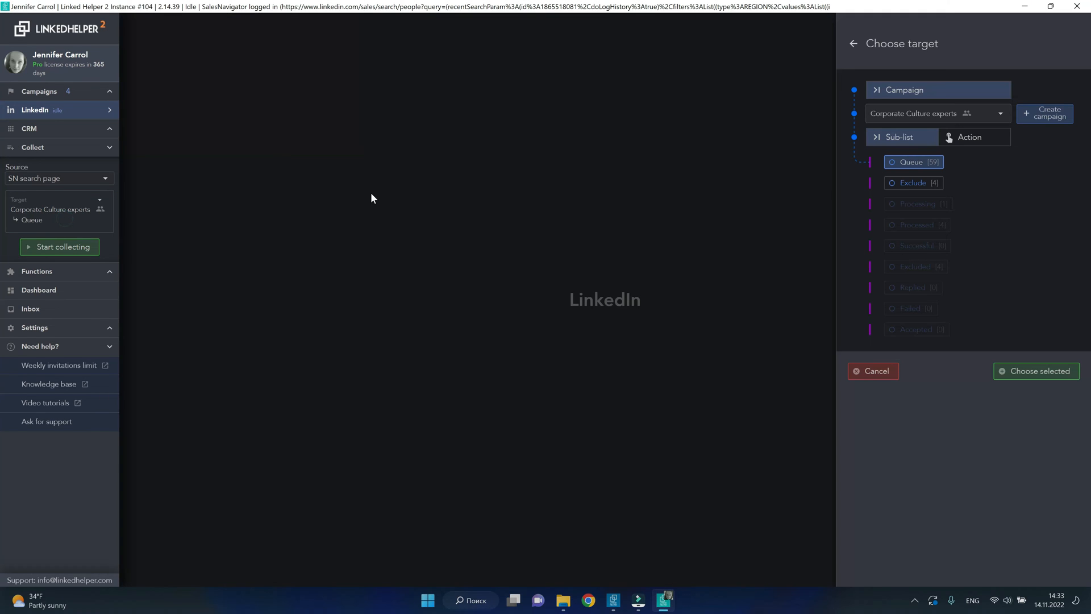
{"action": "mouse_move", "coordinate": [1019, 135]}
{"action": "type", "text": "Venture Cap"}
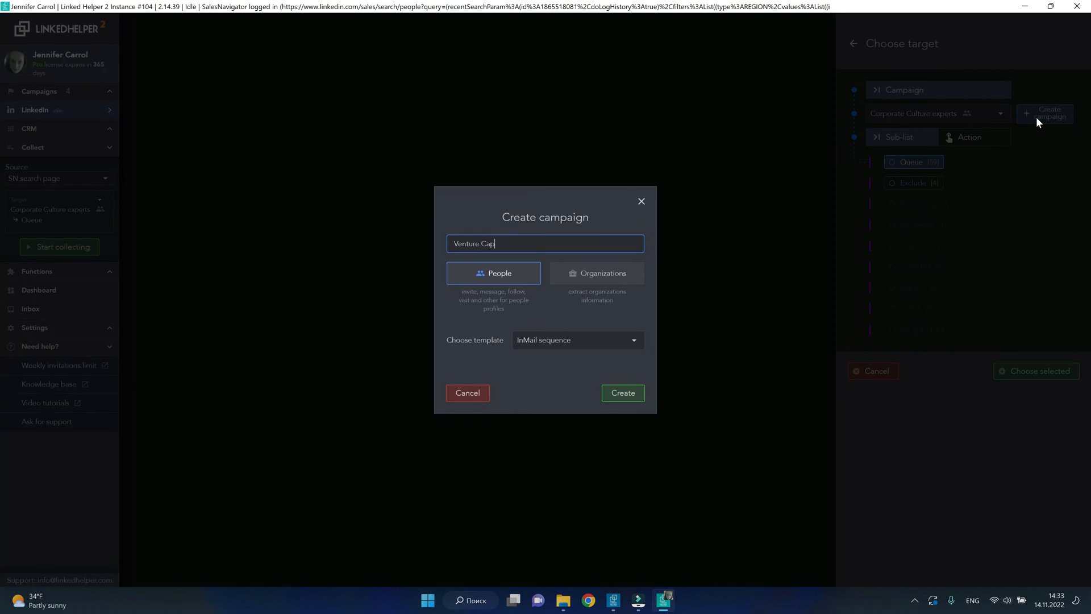
Step: Name the campaign 'Venture Cap - Dir' and create it from the InMail sequence template
{"action": "type", "text": "- Dir"}
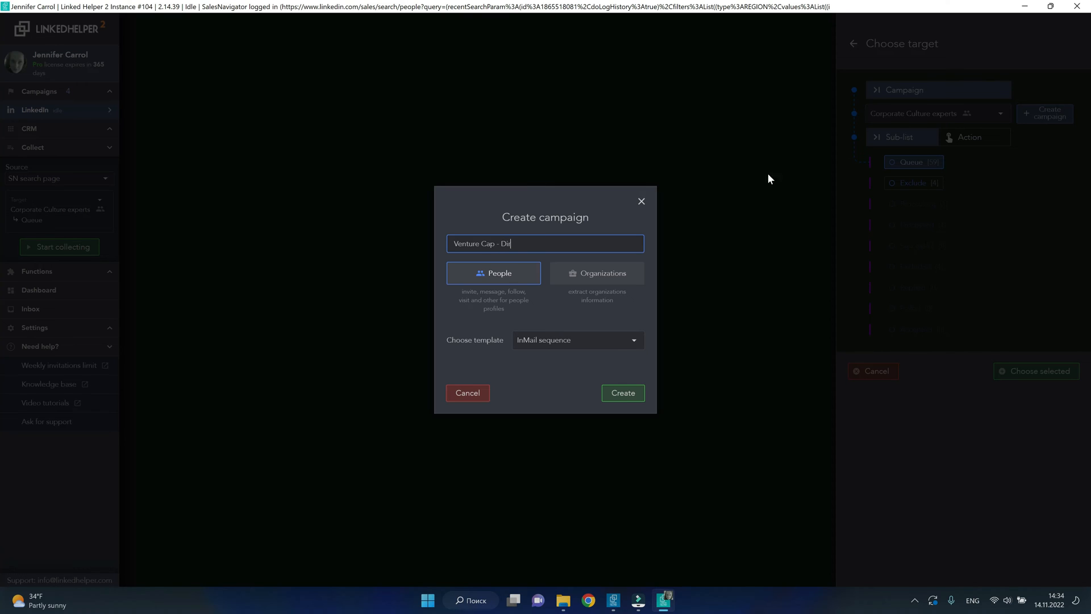
{"action": "left_click", "coordinate": [632, 341]}
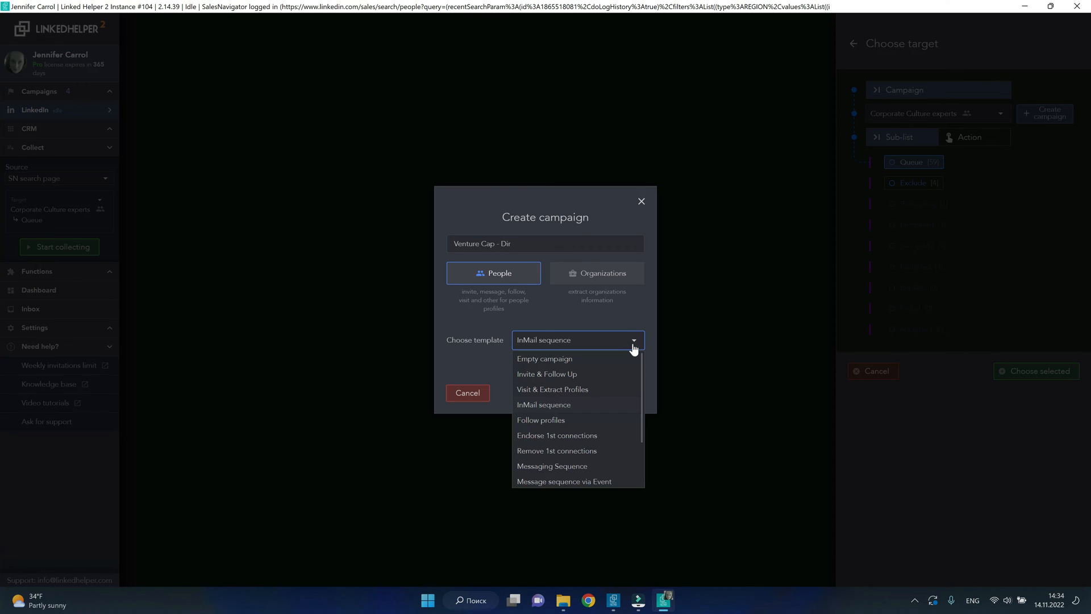
{"action": "left_click", "coordinate": [543, 404]}
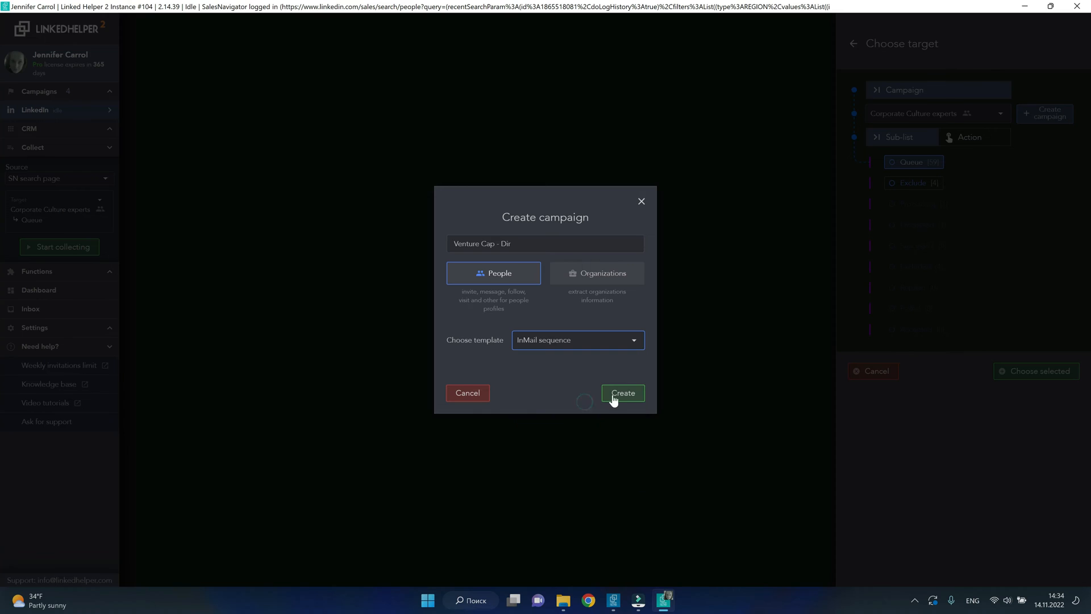
{"action": "left_click", "coordinate": [621, 393]}
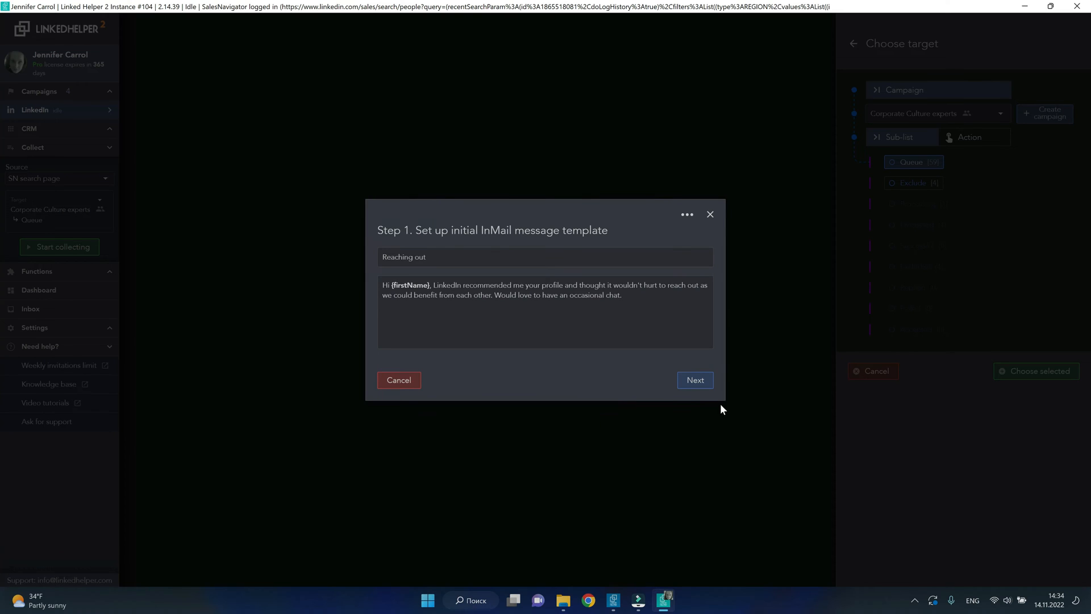
{"action": "mouse_move", "coordinate": [750, 424]}
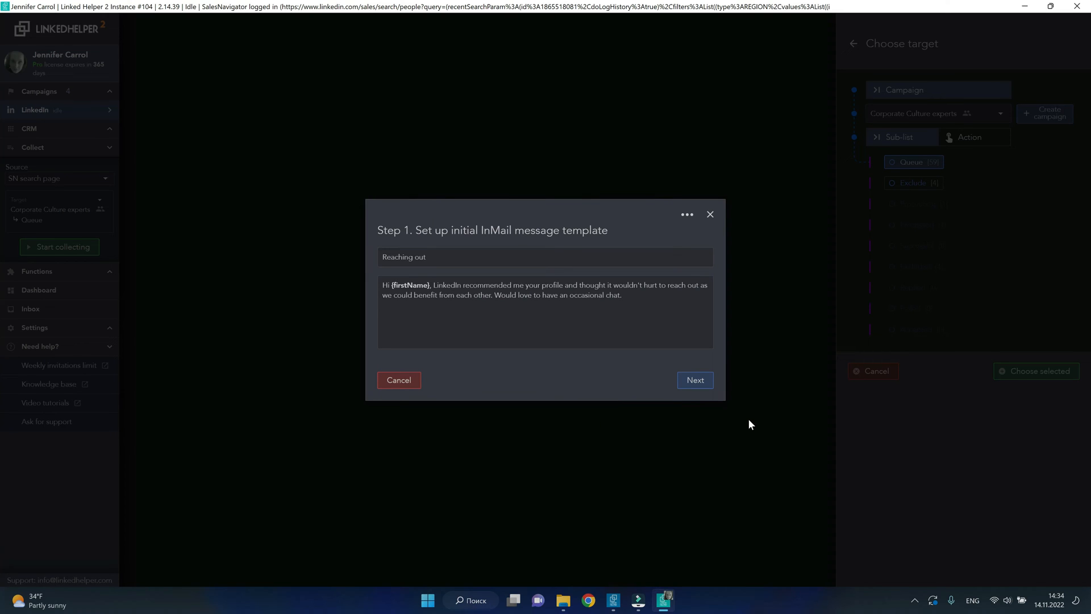
Step: Keep the first InMail, delay the second by 5 days, skip a third, and finish
{"action": "left_click", "coordinate": [693, 380]}
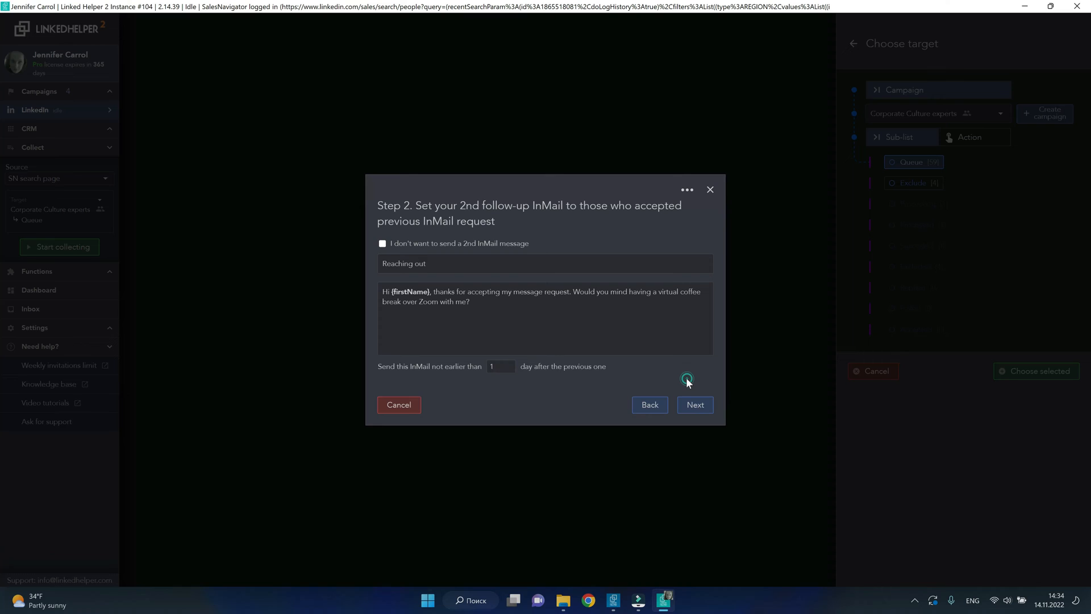
{"action": "left_click", "coordinate": [500, 366]}
{"action": "type", "text": "5"}
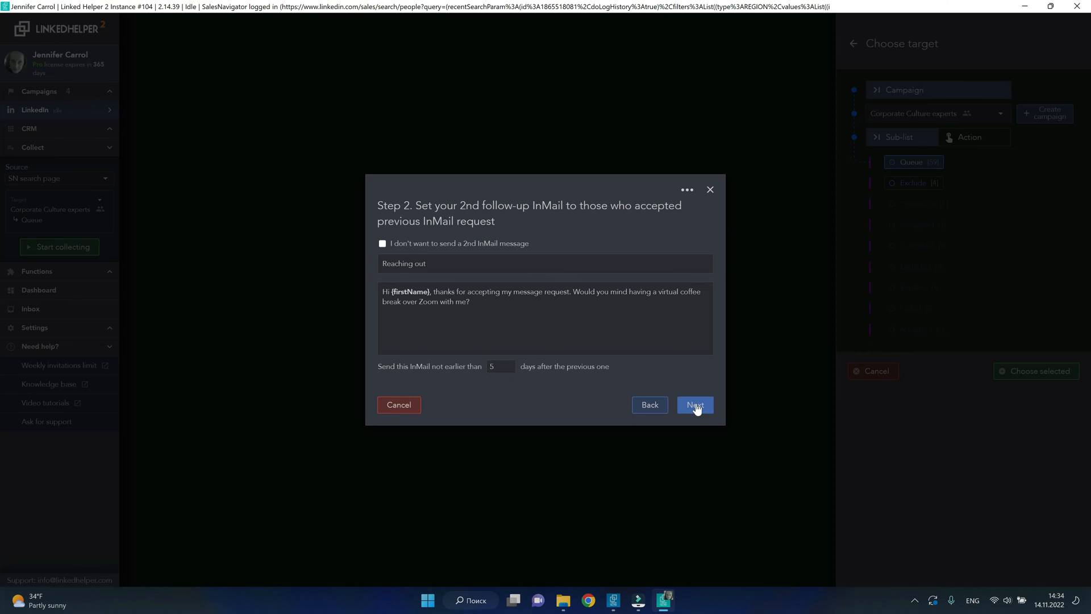
{"action": "left_click", "coordinate": [694, 404]}
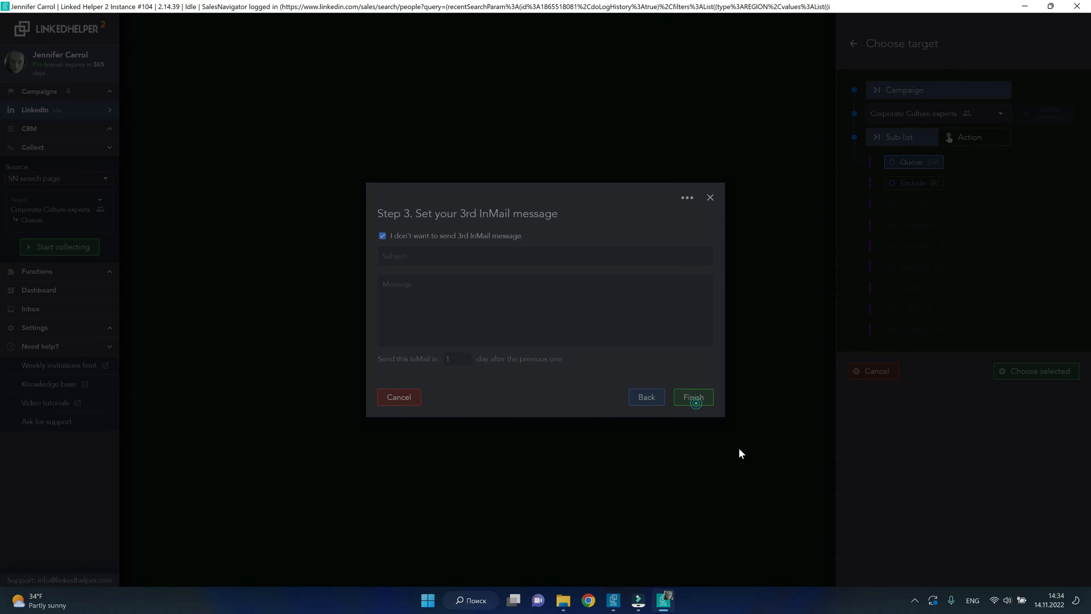
{"action": "left_click", "coordinate": [693, 396]}
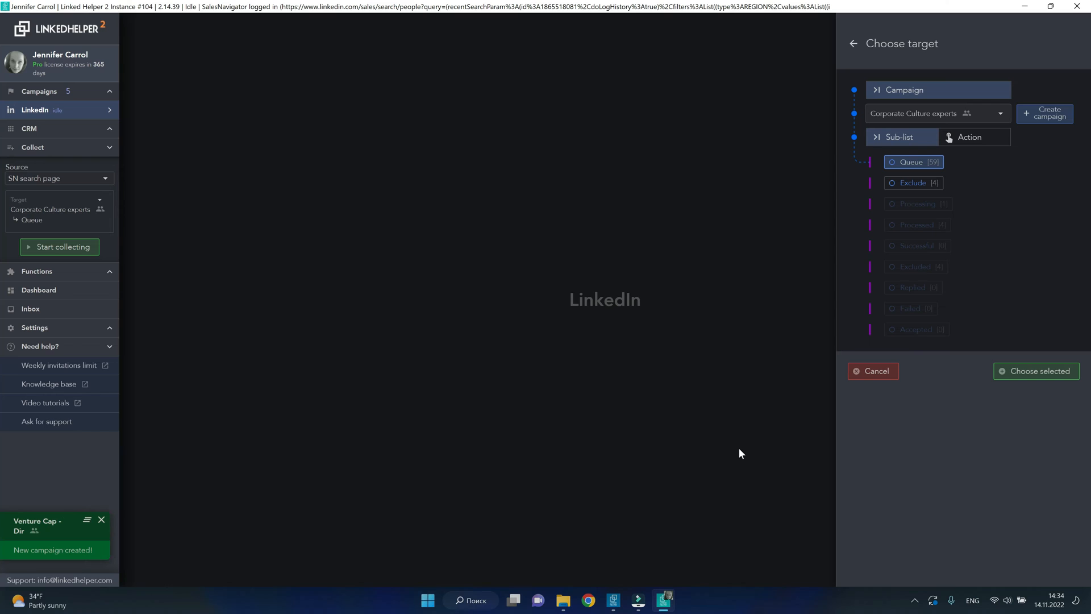
Step: Pick Venture Cap - Dir from the Campaign dropdown as the collection target
{"action": "left_click", "coordinate": [1000, 114]}
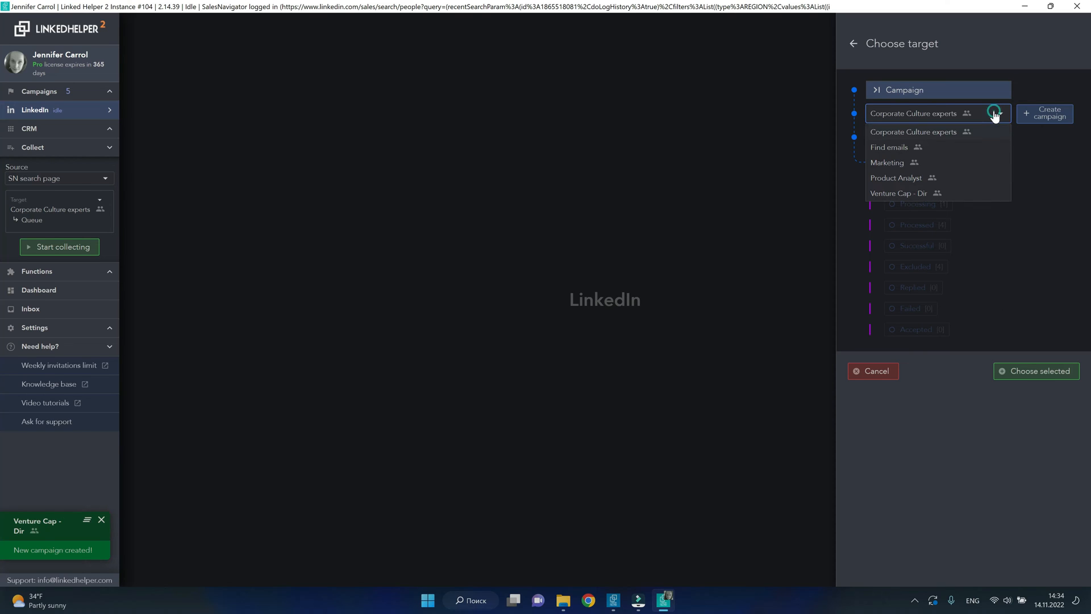
{"action": "left_click", "coordinate": [898, 194]}
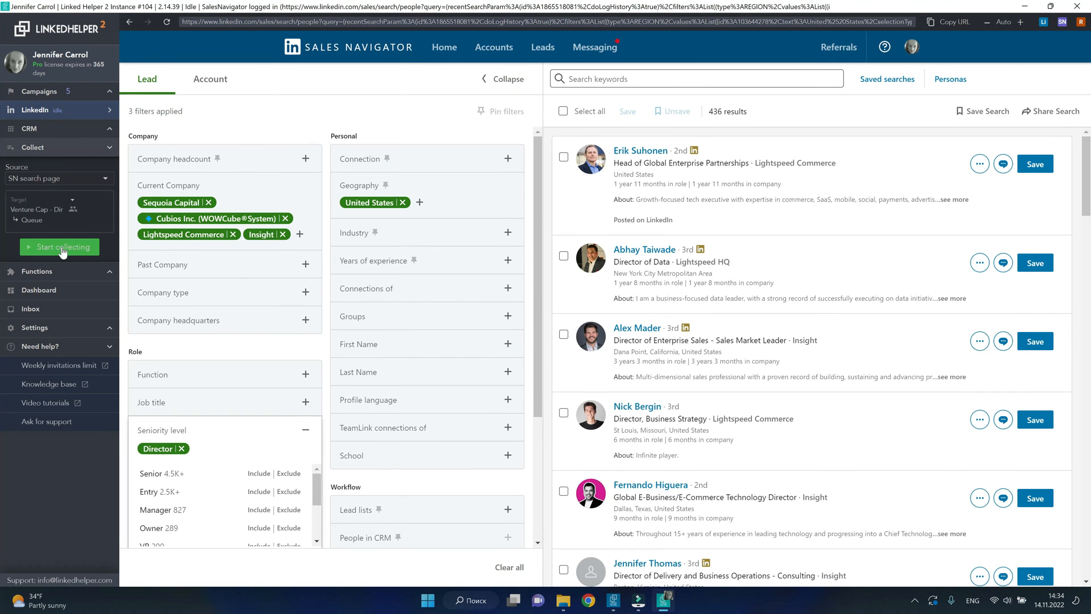
Step: Start collecting the director leads and move through the search results pages
{"action": "left_click", "coordinate": [59, 247]}
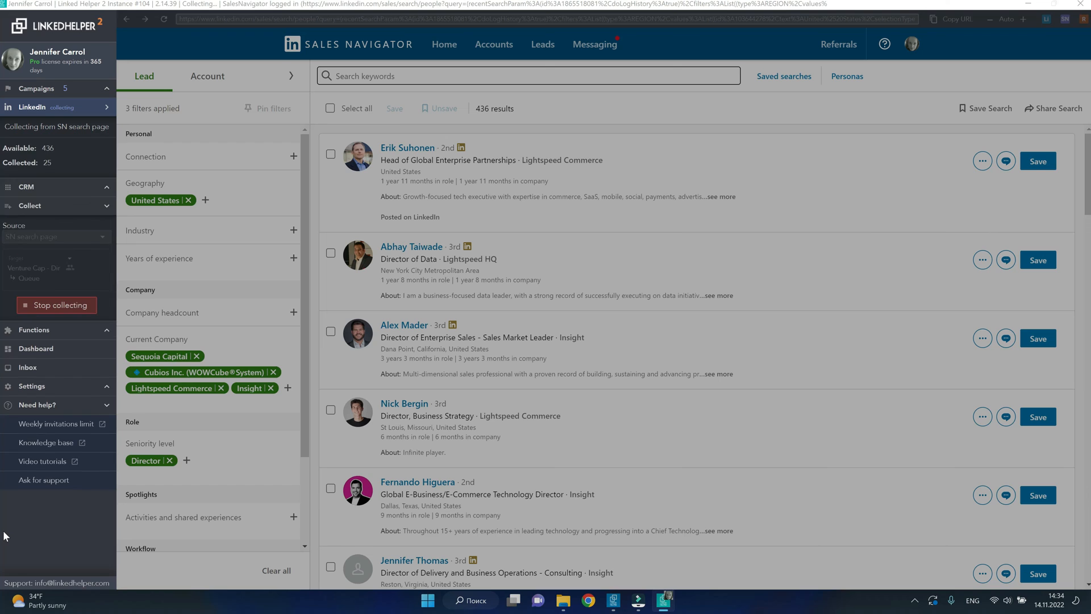
{"action": "scroll", "scroll_direction": "down", "scroll_amount": 3}
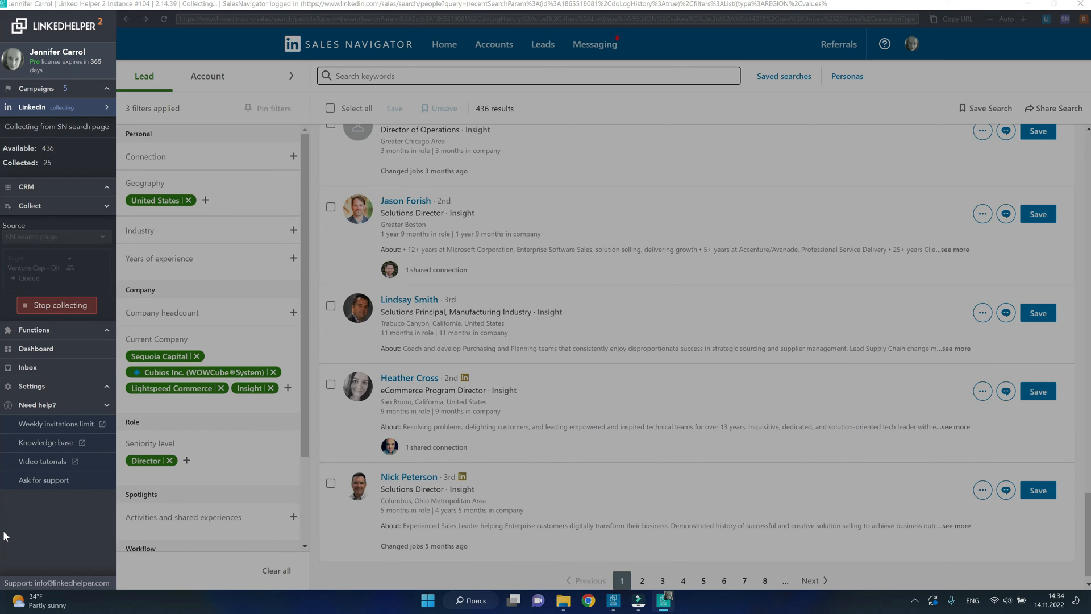
{"action": "left_click", "coordinate": [641, 580]}
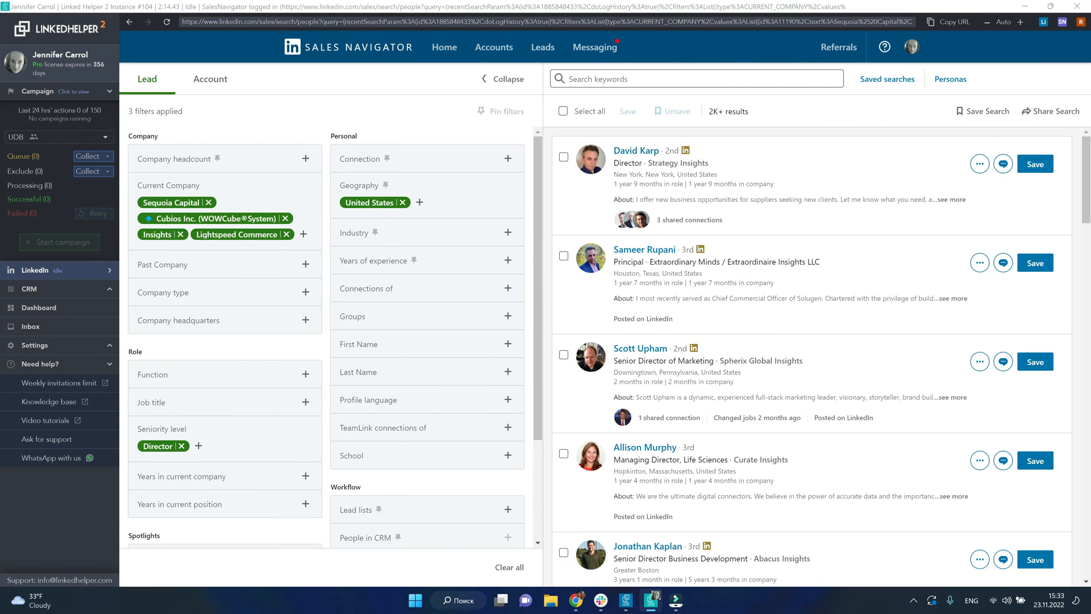
Step: Fill the Venture Cap - Dir queue from the current results page, adding 320 new leads
{"action": "left_click", "coordinate": [34, 345]}
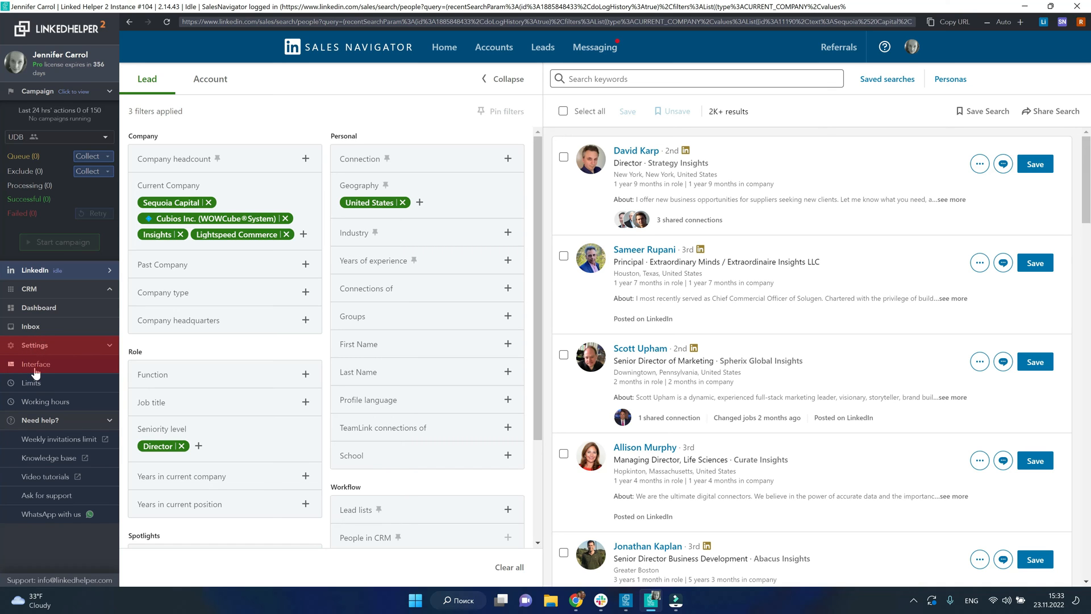
{"action": "left_click", "coordinate": [35, 364]}
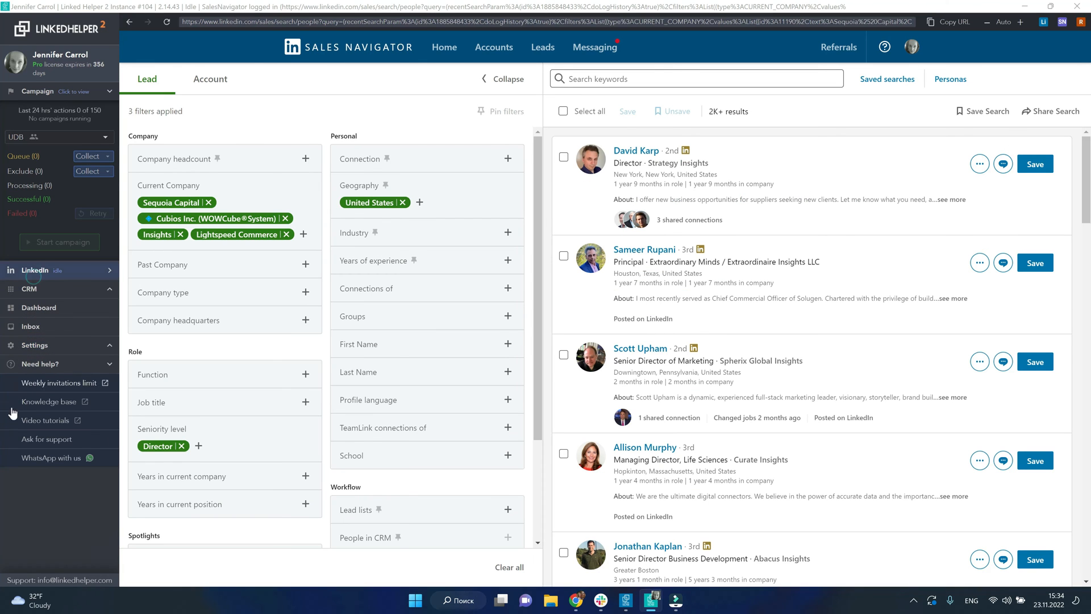
{"action": "mouse_move", "coordinate": [3, 495]}
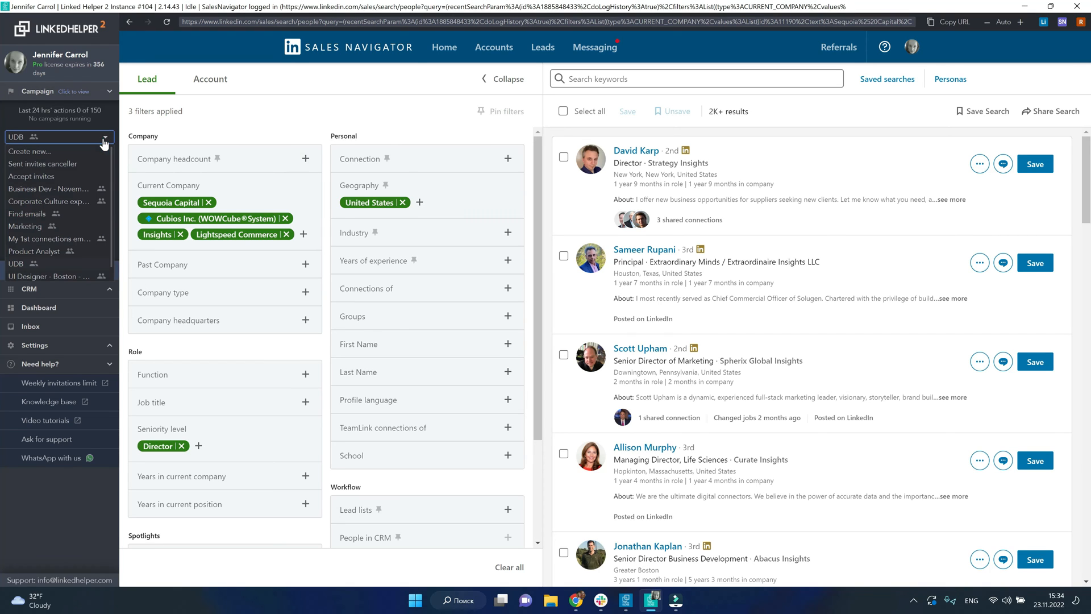
{"action": "mouse_move", "coordinate": [44, 166]}
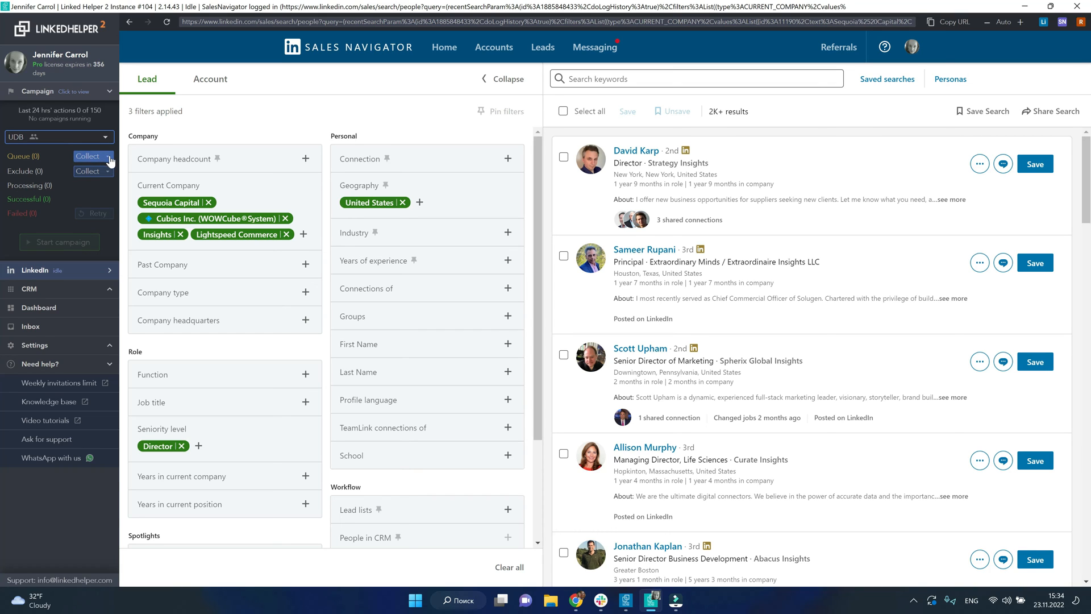
{"action": "left_click", "coordinate": [89, 155]}
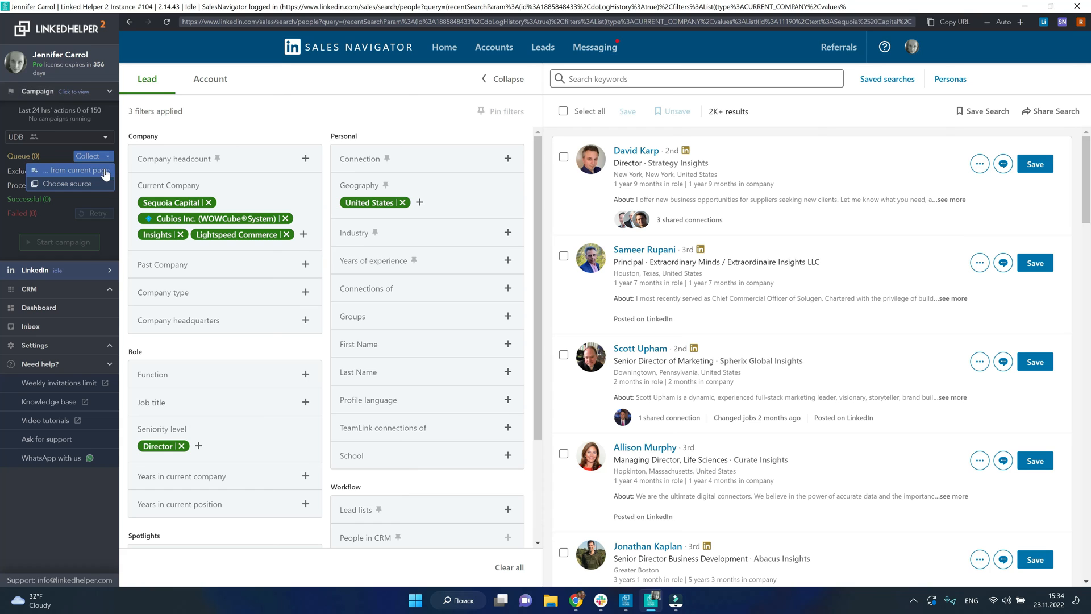
{"action": "left_click", "coordinate": [73, 171]}
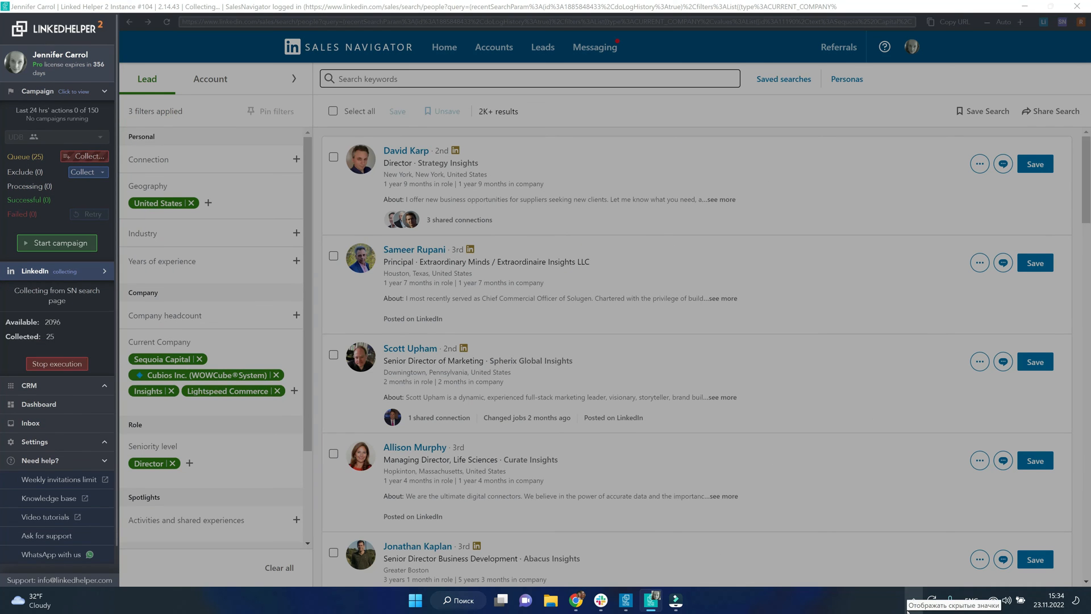
{"action": "scroll", "scroll_direction": "down", "scroll_amount": 3}
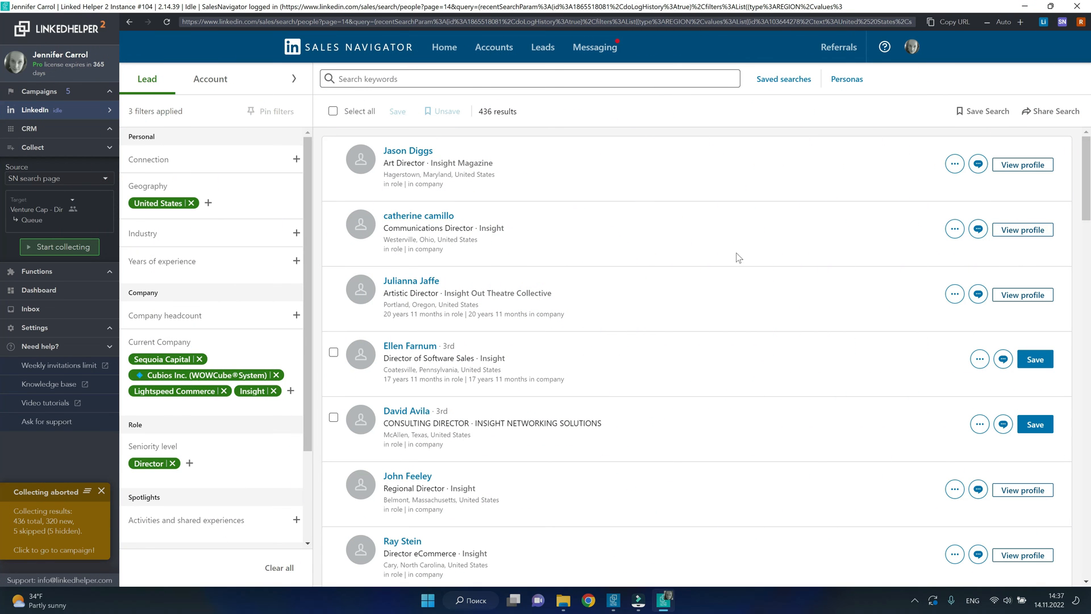
{"action": "mouse_move", "coordinate": [983, 110]}
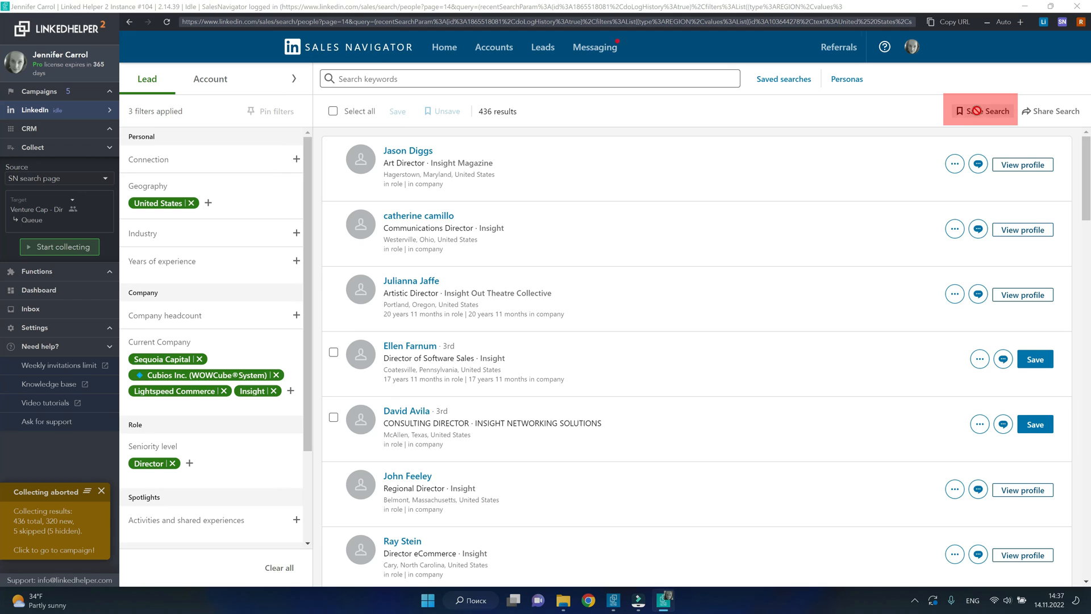
Step: Save the lead search, replacing the suggested name with 'Venture cap - dir'
{"action": "left_click", "coordinate": [982, 111]}
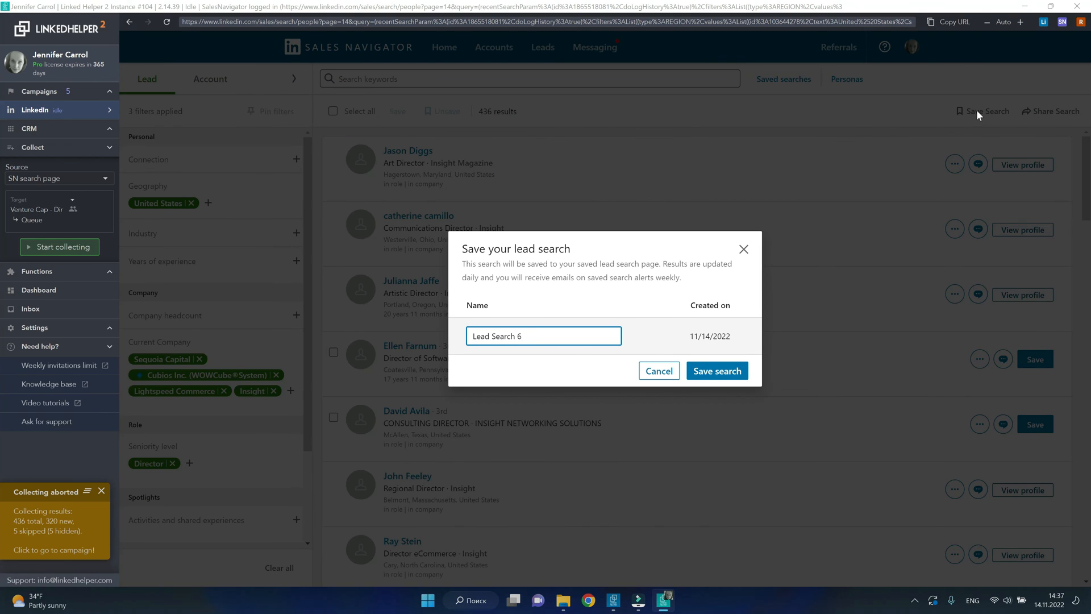
{"action": "key", "text": "ctrl+a"}
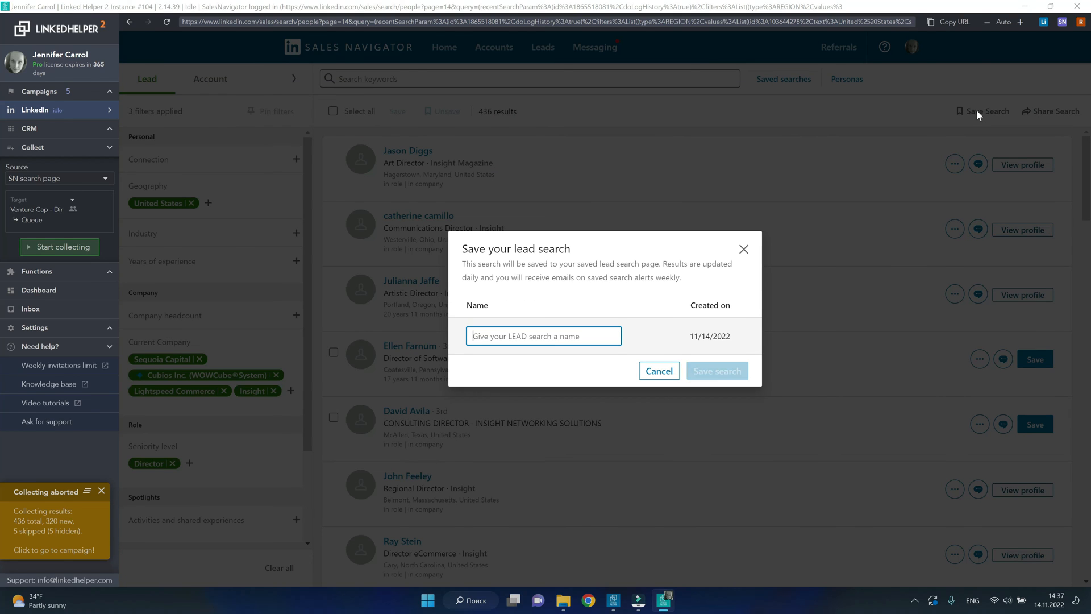
{"action": "type", "text": "Venture cap"}
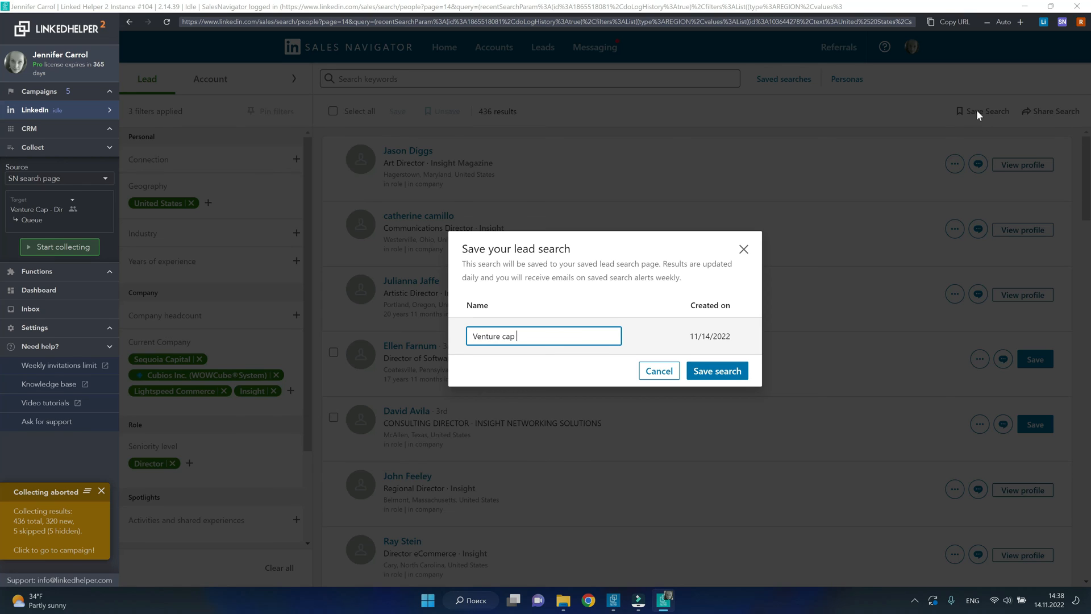
{"action": "type", "text": "- dir"}
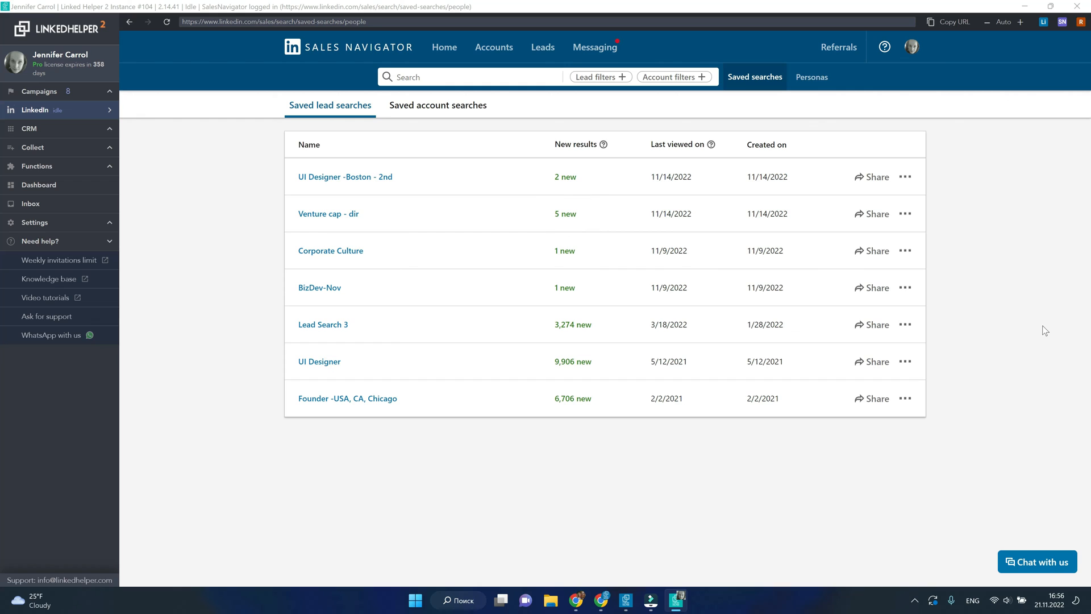
{"action": "mouse_move", "coordinate": [455, 151]}
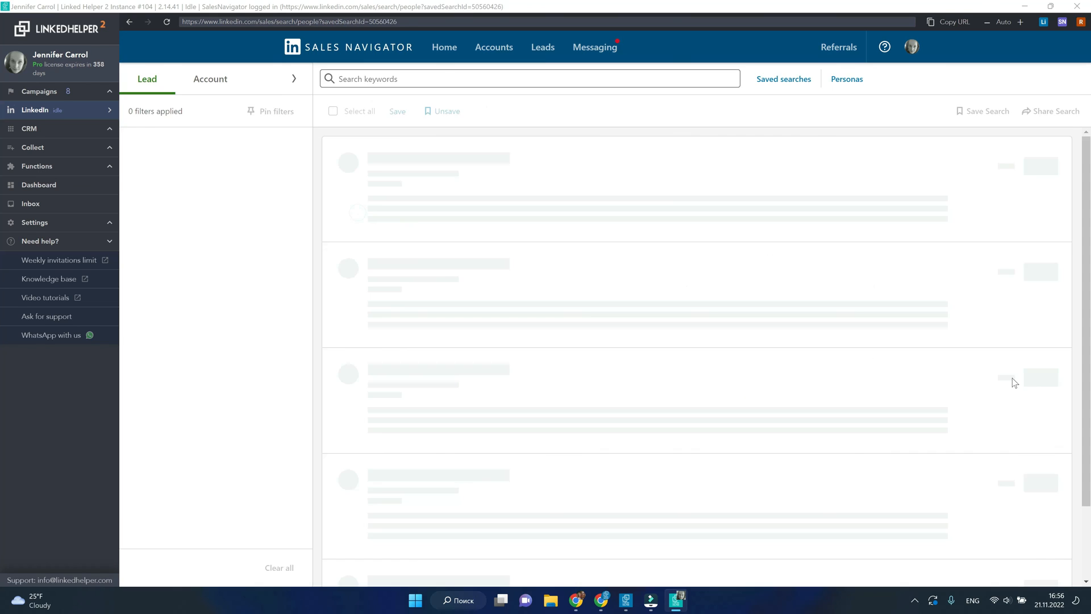
Step: Open the 'Venture cap - dir' search from the Saved lead searches list
{"action": "left_click", "coordinate": [782, 79]}
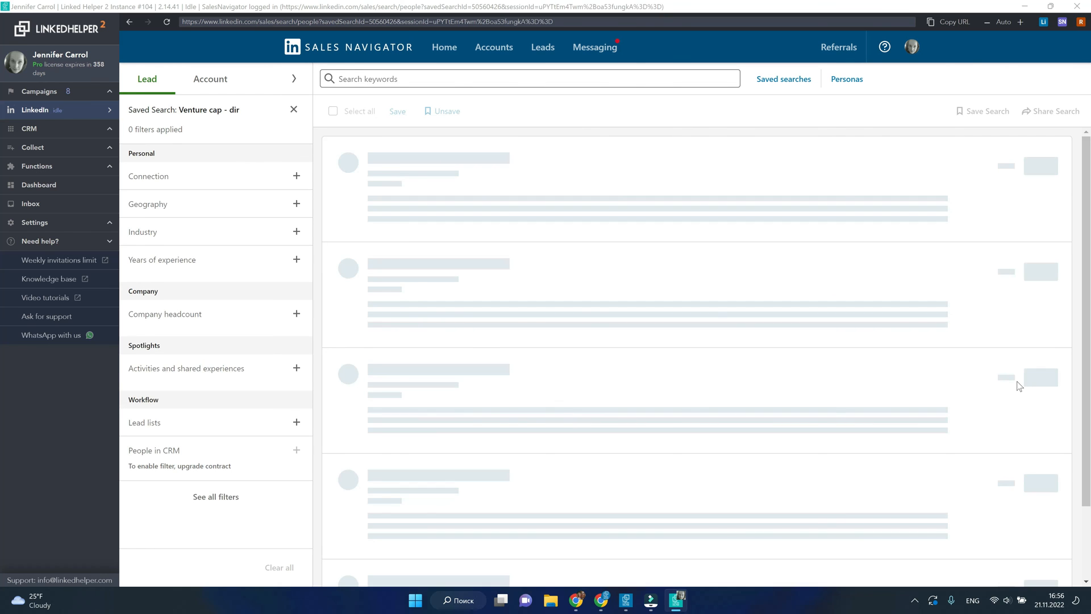